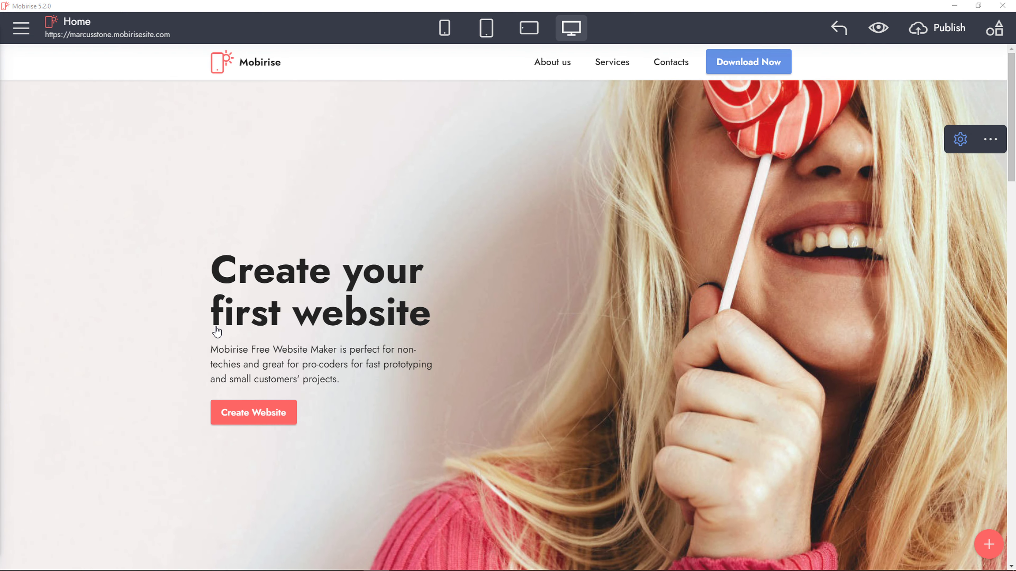
{"action": "mouse_move", "coordinate": [548, 213]}
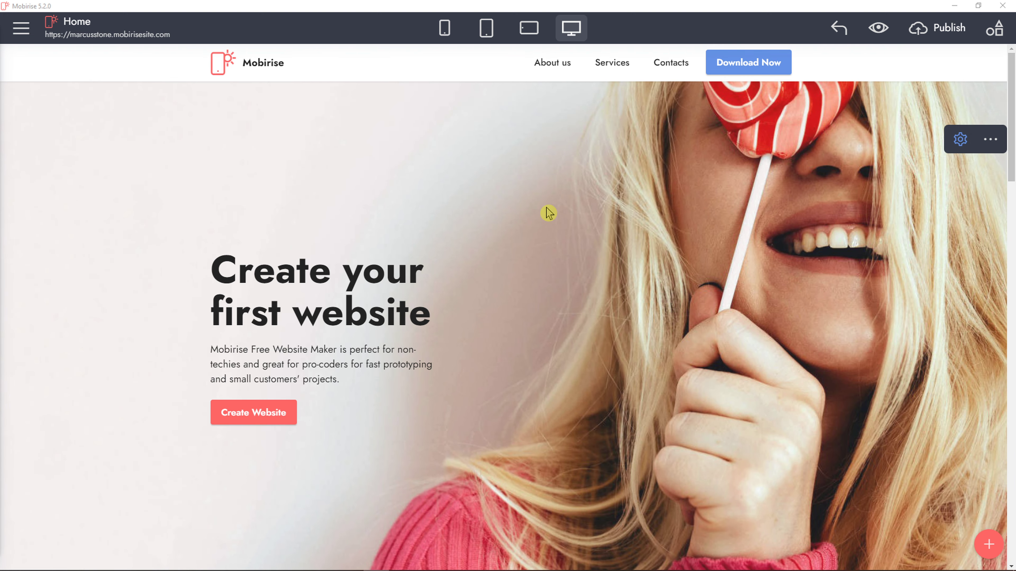
{"action": "mouse_move", "coordinate": [558, 216]}
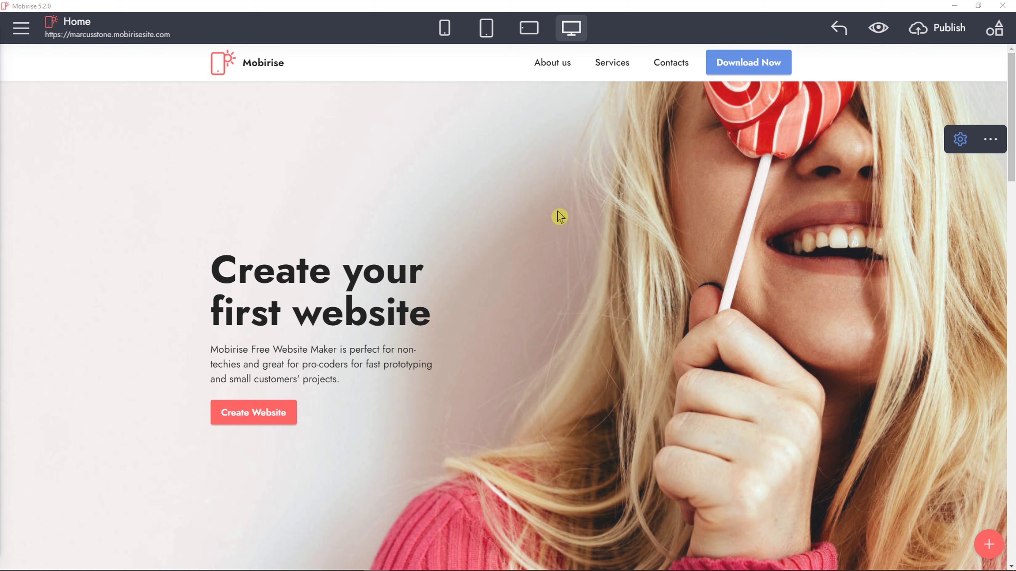
- From the main menu's Sites list, create a new site opening on an empty home page
{"action": "left_click", "coordinate": [21, 28]}
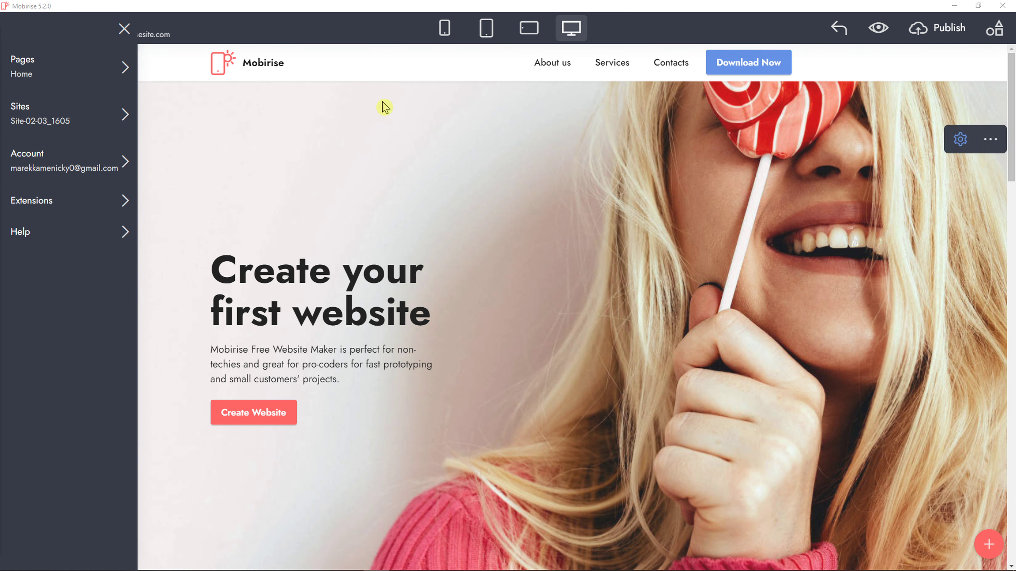
{"action": "left_click", "coordinate": [41, 115]}
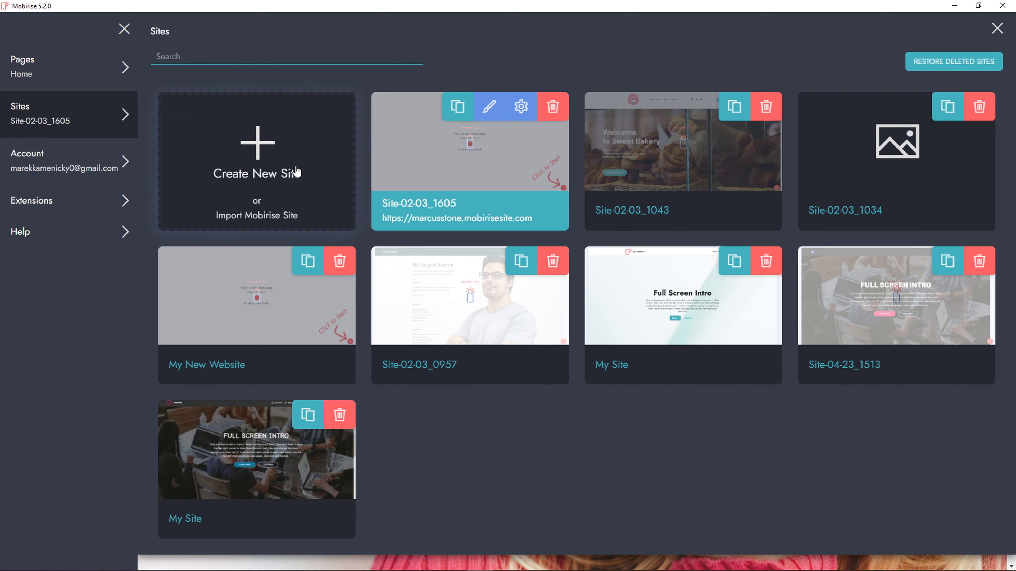
{"action": "left_click", "coordinate": [257, 159]}
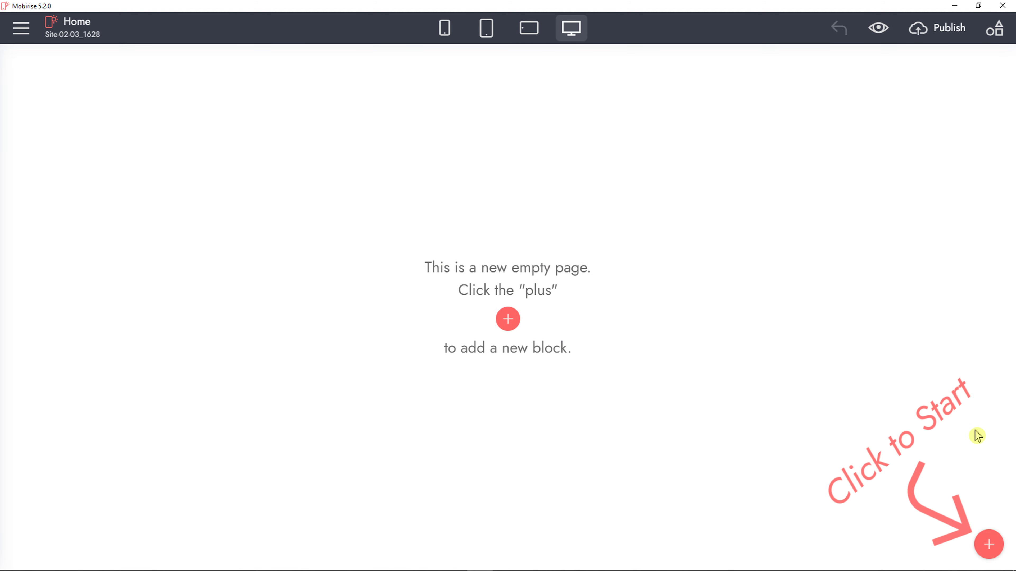
- Add the lollipop intro header, Features block and a quote block from the block library
{"action": "left_click", "coordinate": [988, 545]}
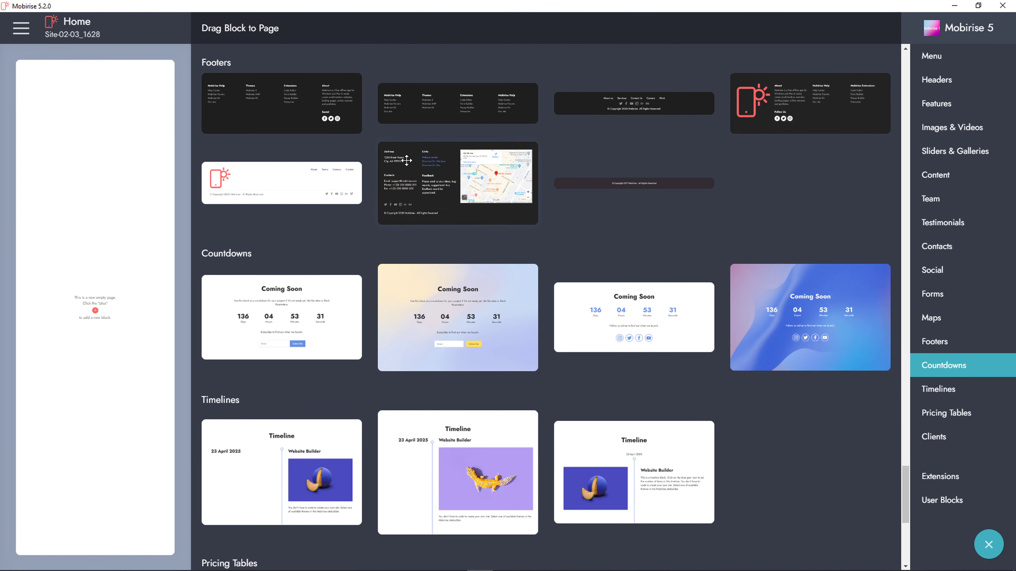
{"action": "left_click", "coordinate": [932, 56]}
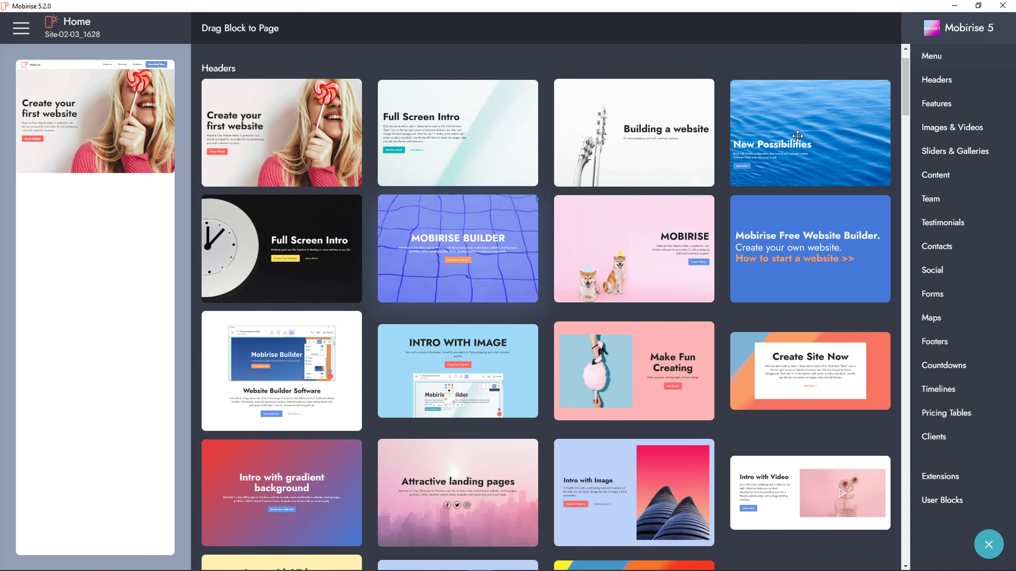
{"action": "left_click", "coordinate": [936, 103]}
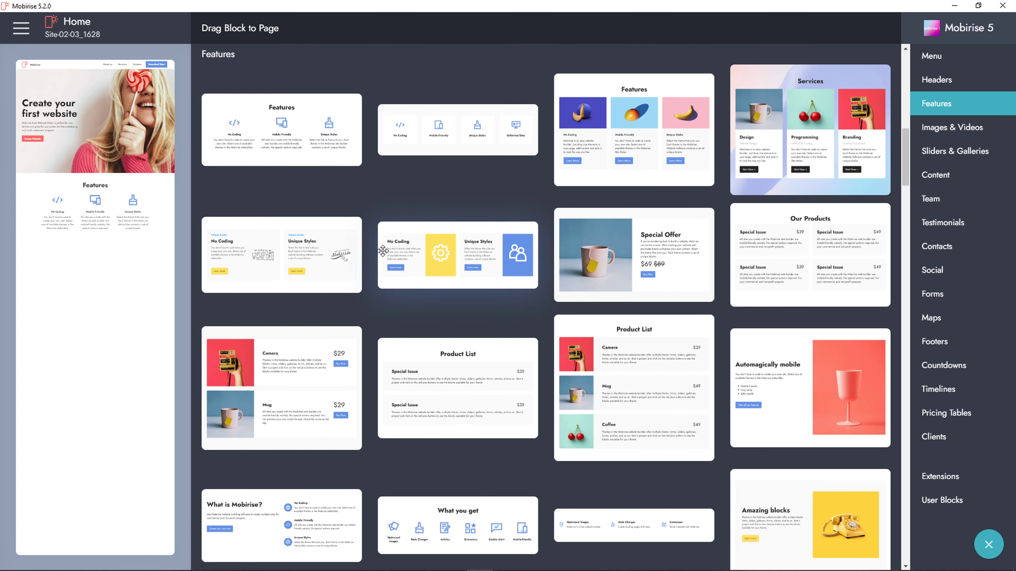
{"action": "scroll", "scroll_direction": "down", "scroll_amount": 3}
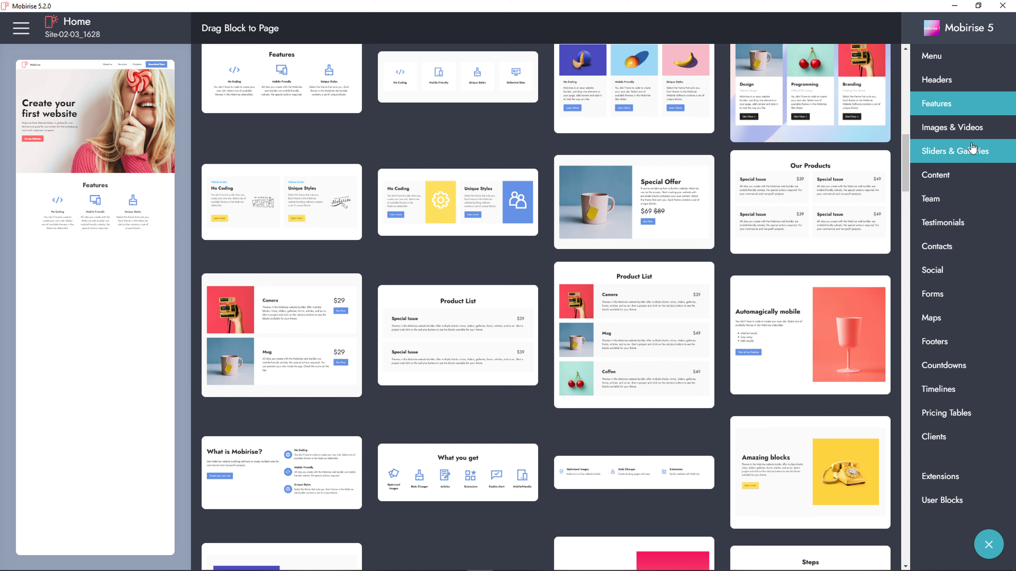
{"action": "left_click", "coordinate": [935, 176]}
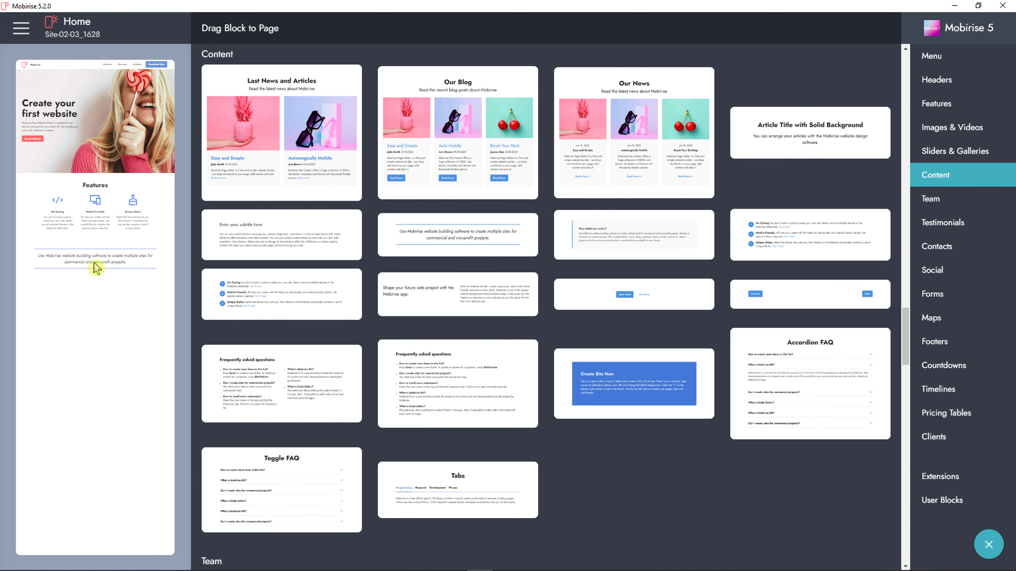
- Add the testimonials block, the contact form, and a footer with map at the page bottom
{"action": "left_click", "coordinate": [944, 223]}
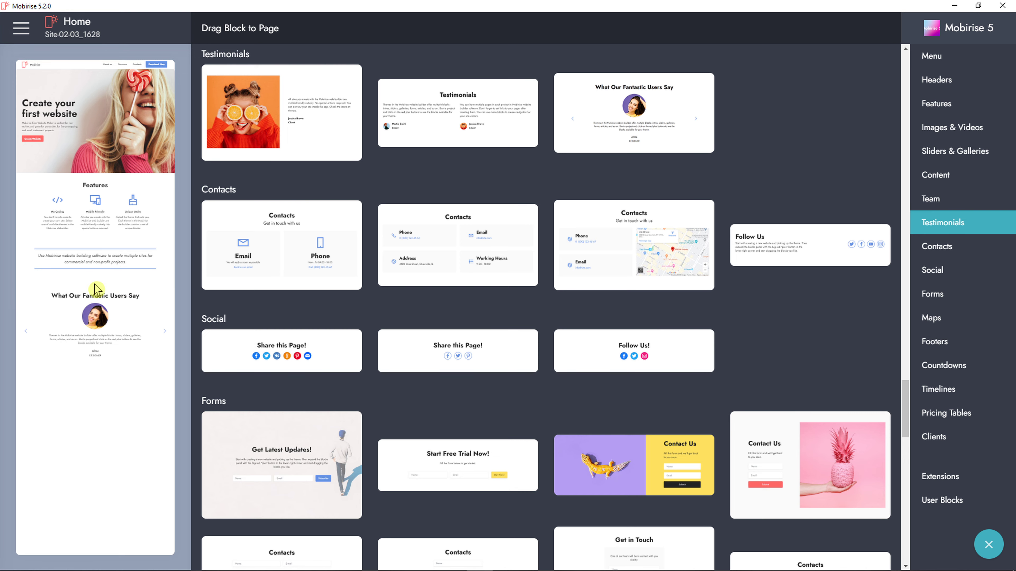
{"action": "left_click", "coordinate": [937, 246]}
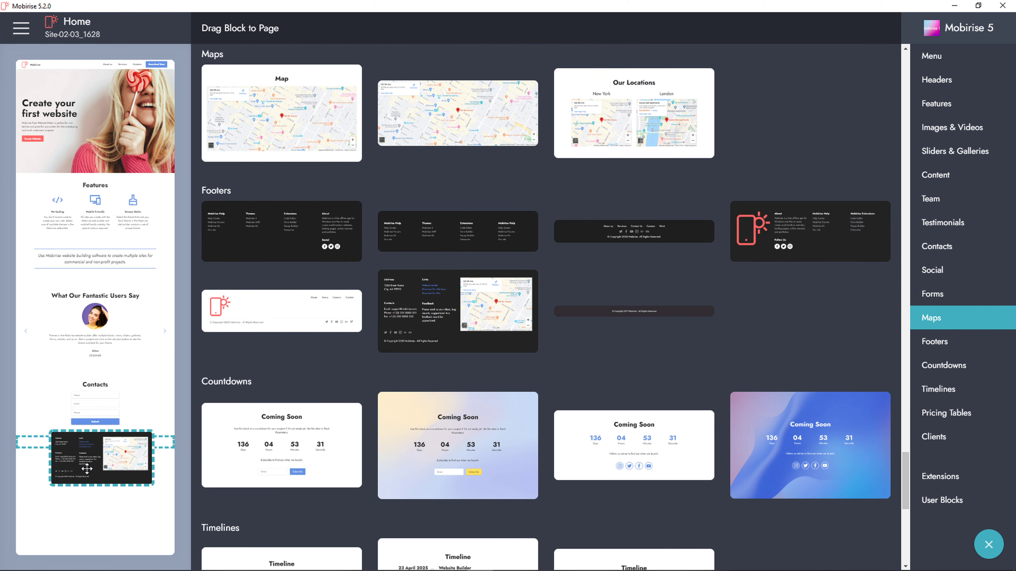
{"action": "left_click_drag", "start_coordinate": [102, 458], "coordinate": [94, 479]}
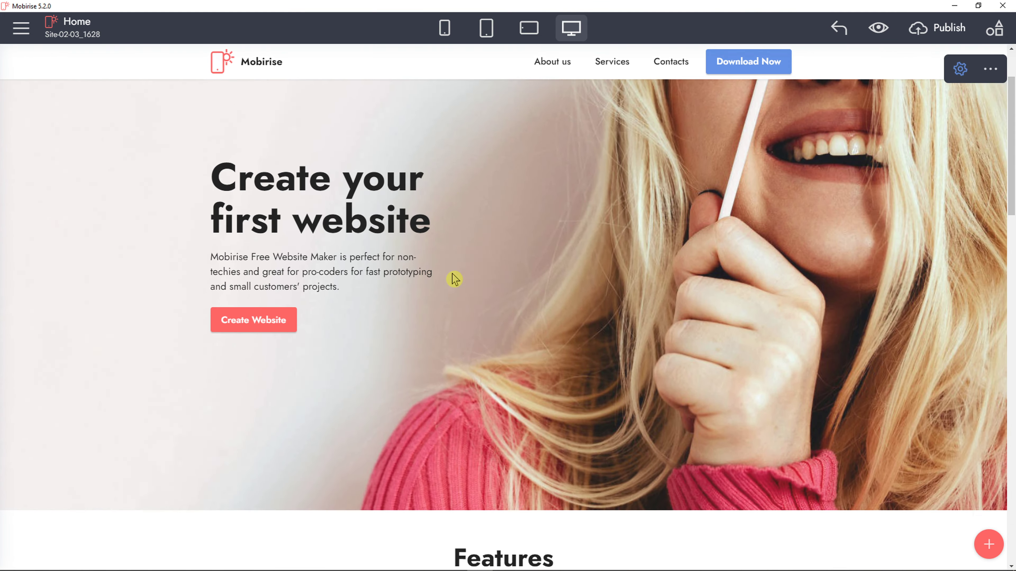
{"action": "scroll", "scroll_direction": "down", "scroll_amount": 3}
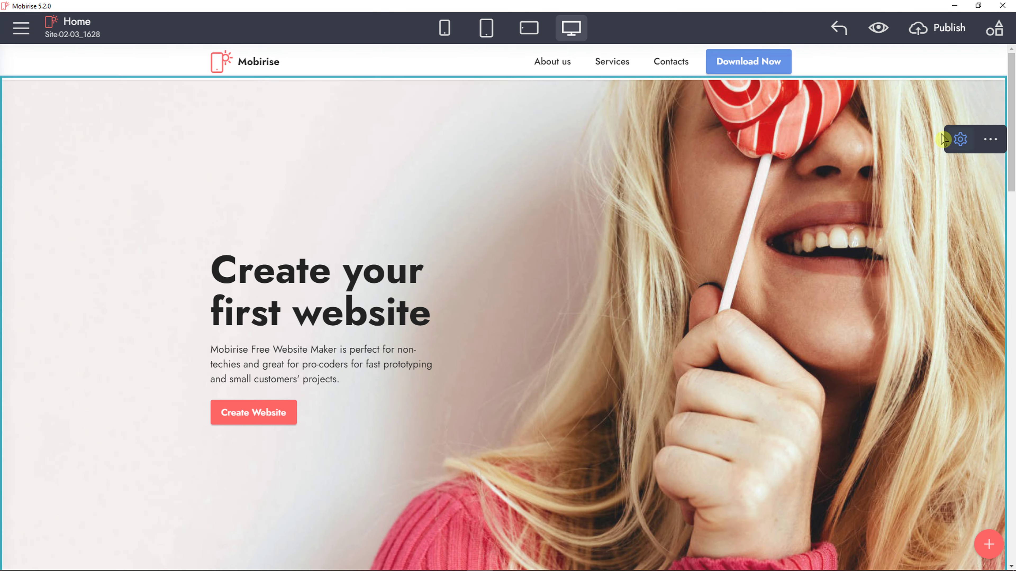
{"action": "left_click", "coordinate": [959, 139]}
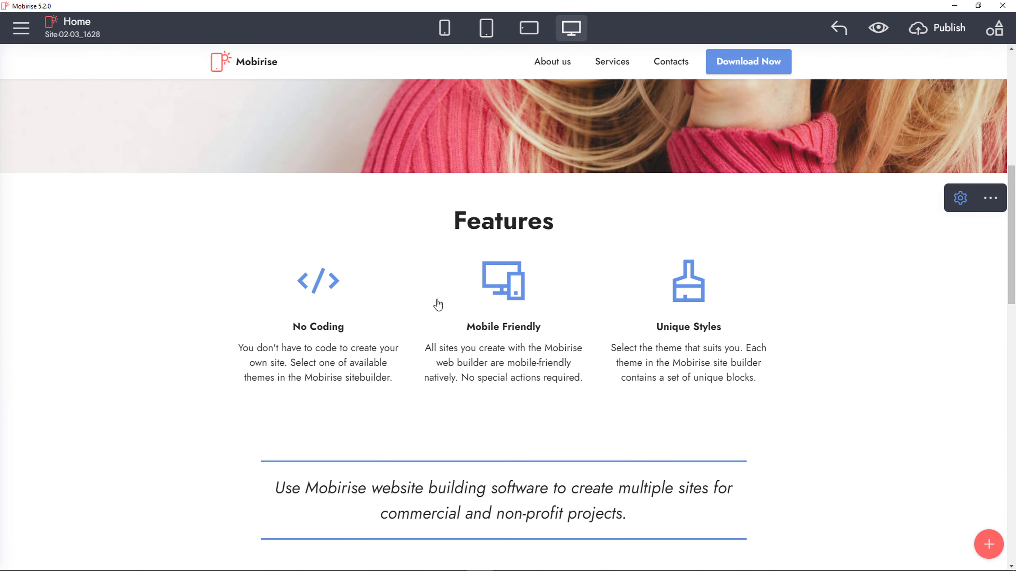
- Set the Features block to 4 cards, glance at the No Coding icon choices, advance the testimonials
{"action": "left_click", "coordinate": [959, 197]}
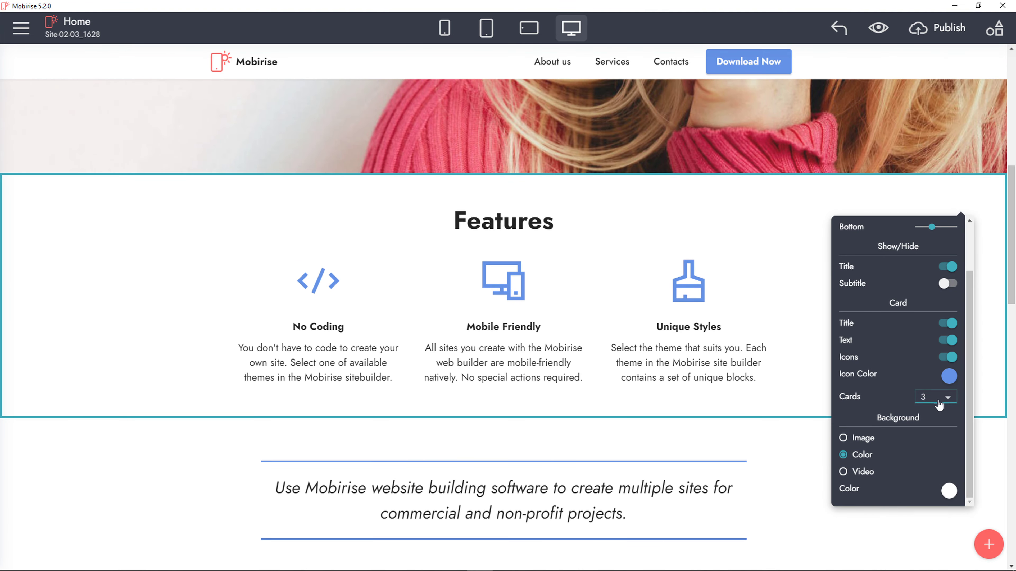
{"action": "left_click", "coordinate": [934, 396]}
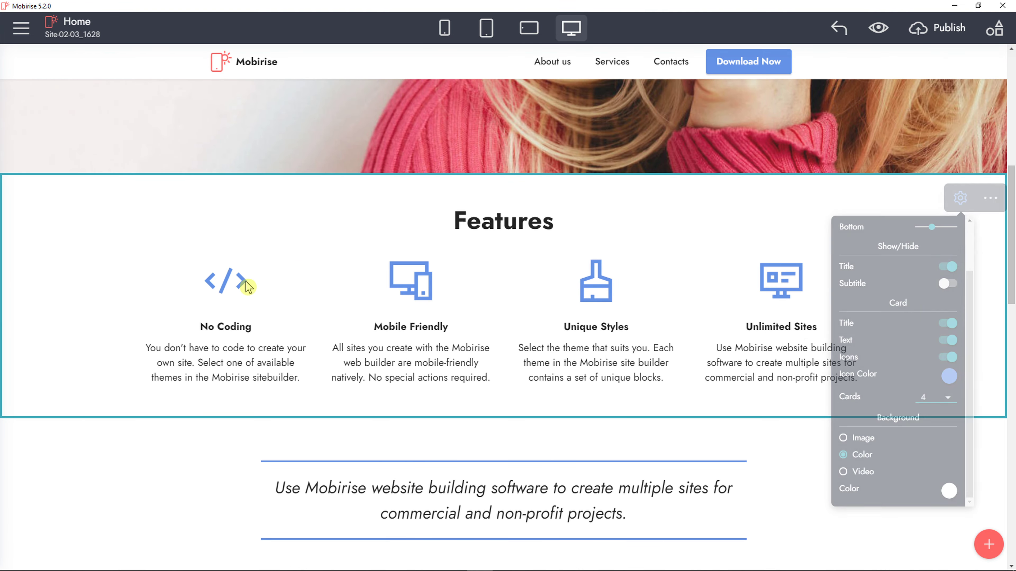
{"action": "left_click", "coordinate": [225, 281]}
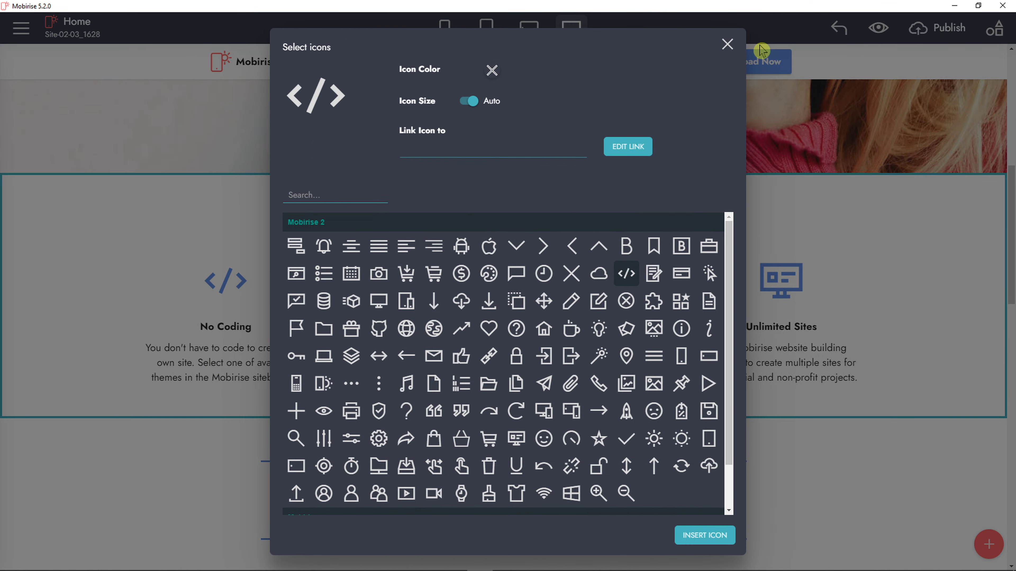
{"action": "left_click", "coordinate": [727, 44]}
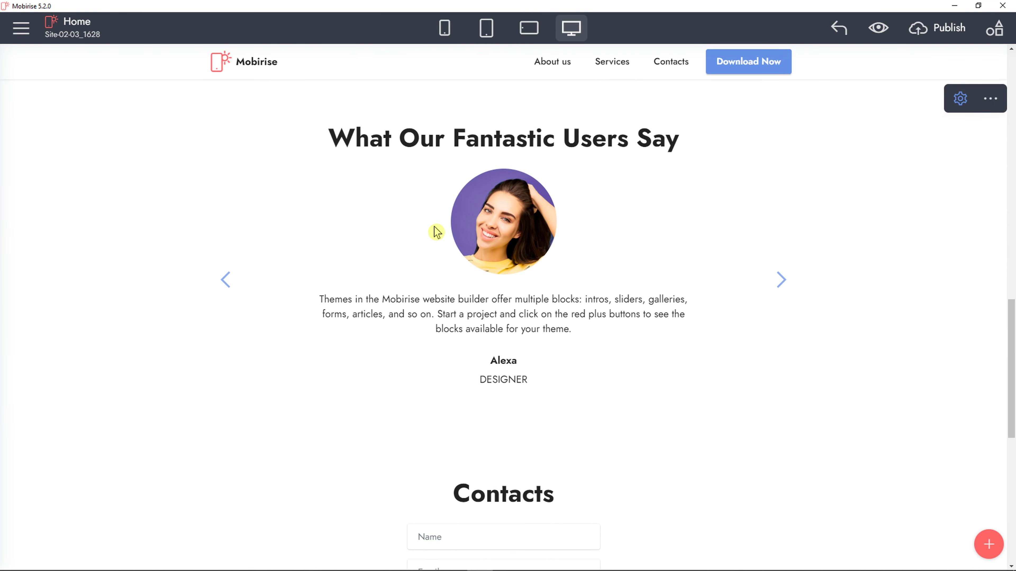
{"action": "left_click", "coordinate": [781, 280]}
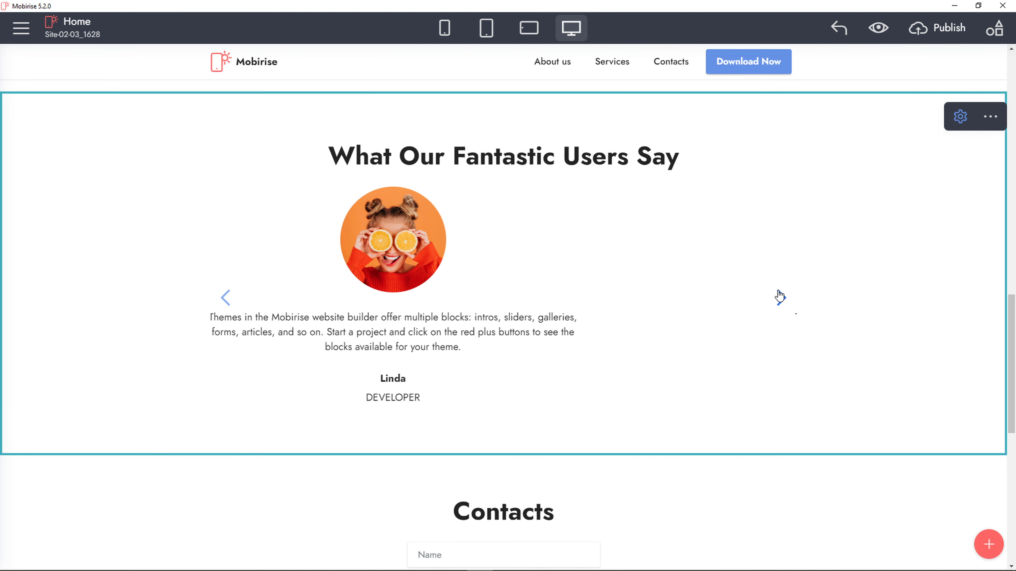
- Review the contact form's field settings lower on the page without changing them
{"action": "scroll", "scroll_direction": "down", "scroll_amount": 3}
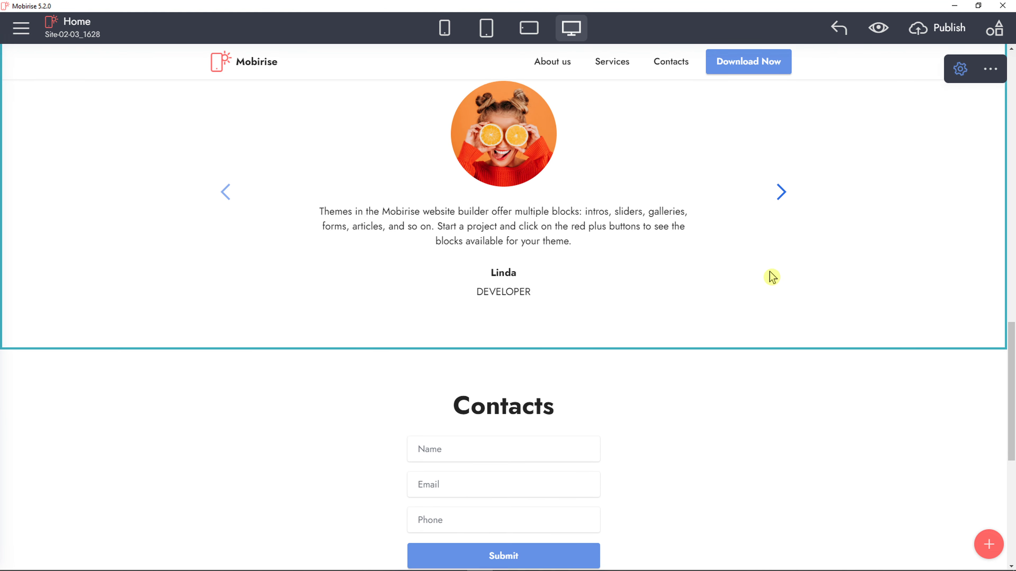
{"action": "scroll", "scroll_direction": "down", "scroll_amount": 3}
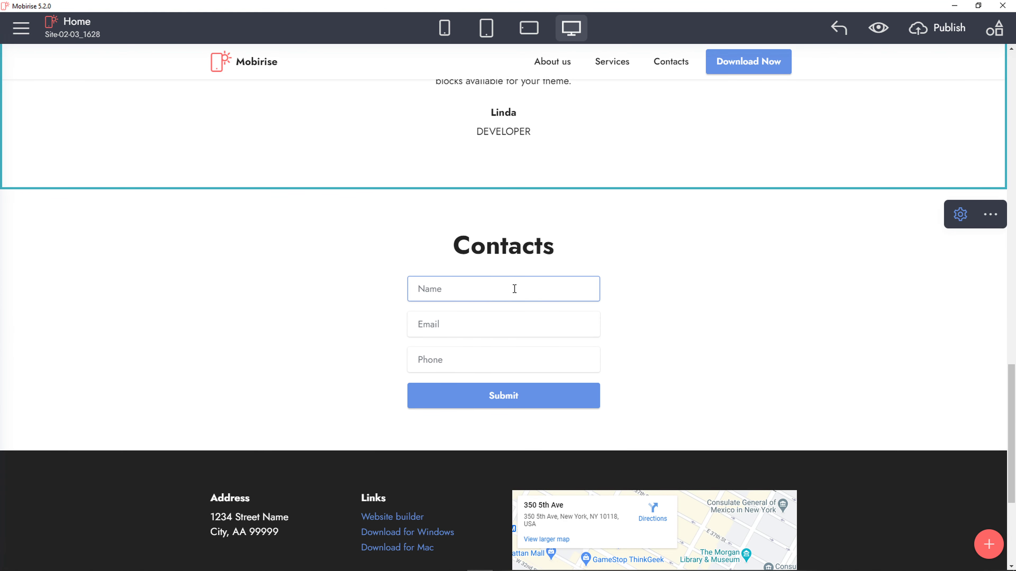
{"action": "scroll", "scroll_direction": "down", "scroll_amount": 3}
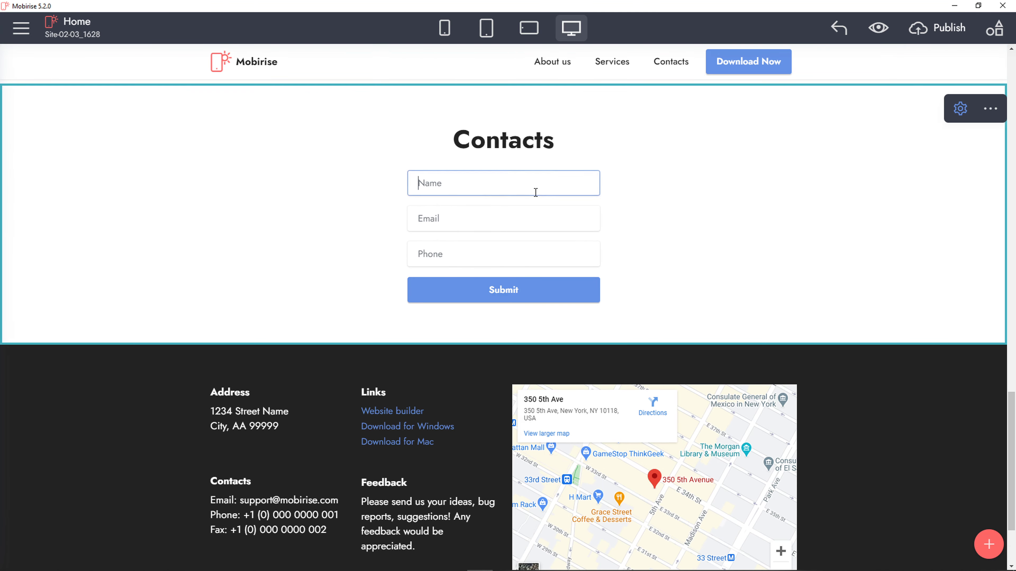
{"action": "left_click", "coordinate": [959, 108]}
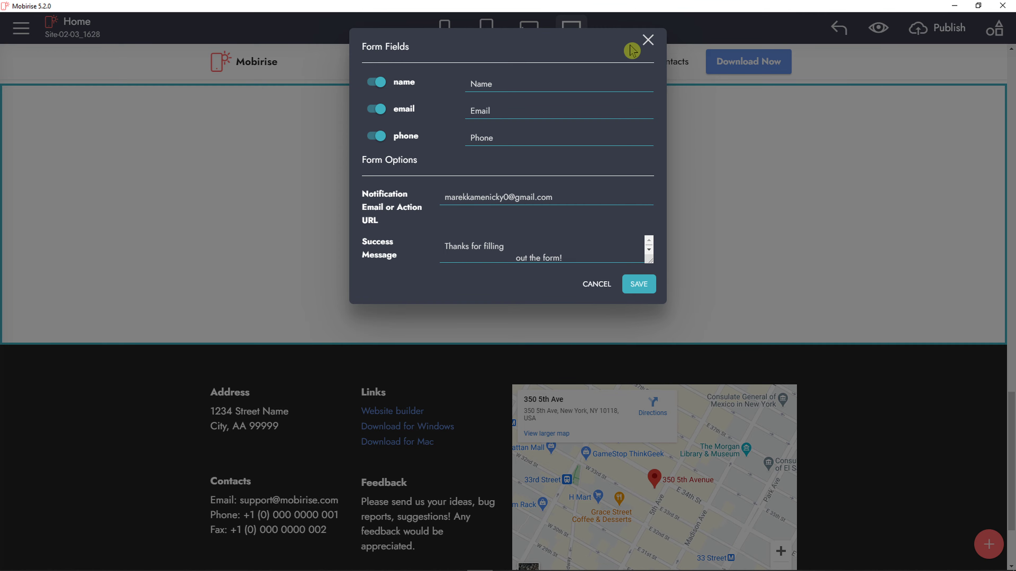
{"action": "left_click", "coordinate": [647, 39]}
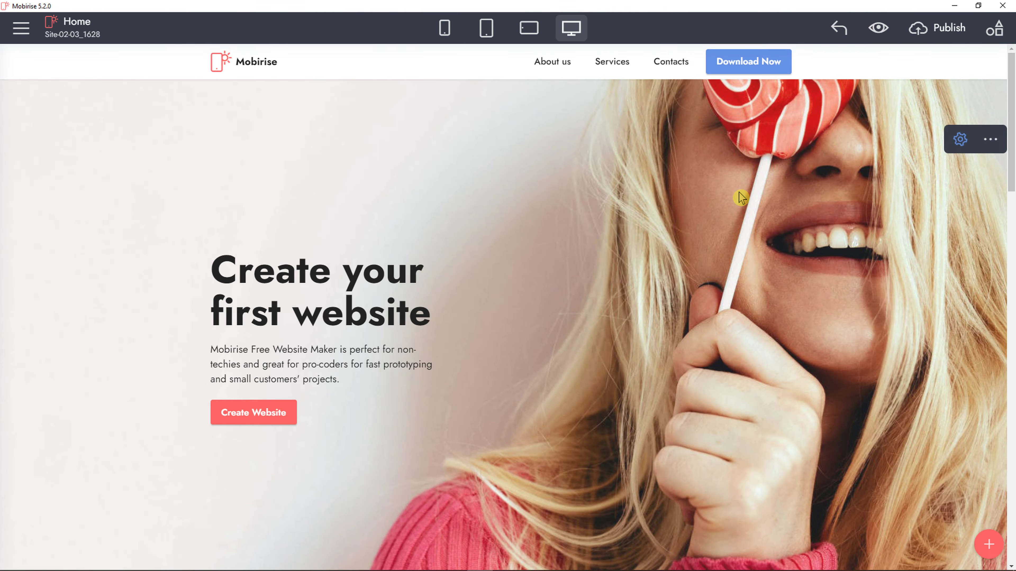
- Bring up the site's publishing options and dismiss them without publishing
{"action": "left_click", "coordinate": [946, 27]}
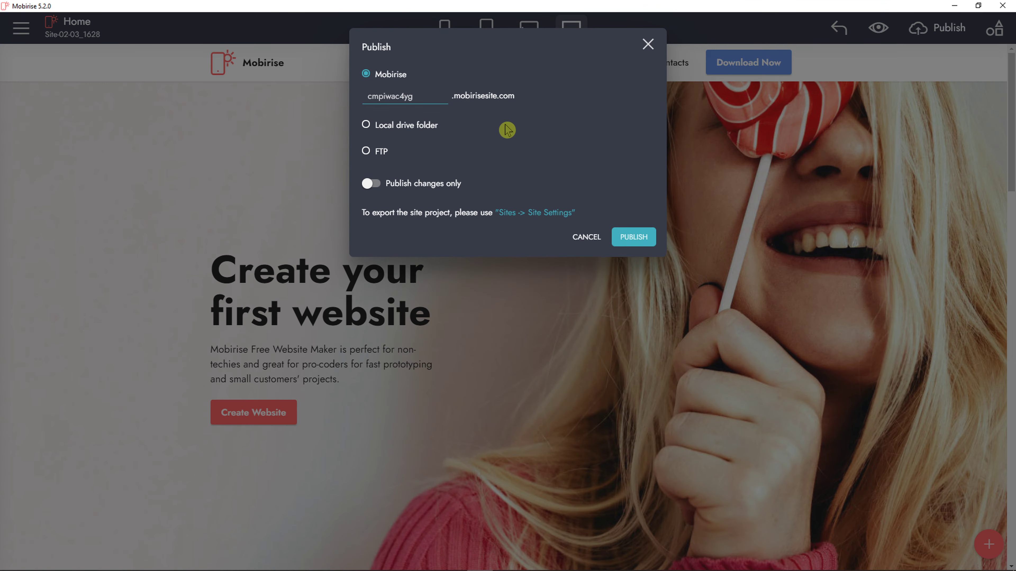
{"action": "mouse_move", "coordinate": [390, 147]}
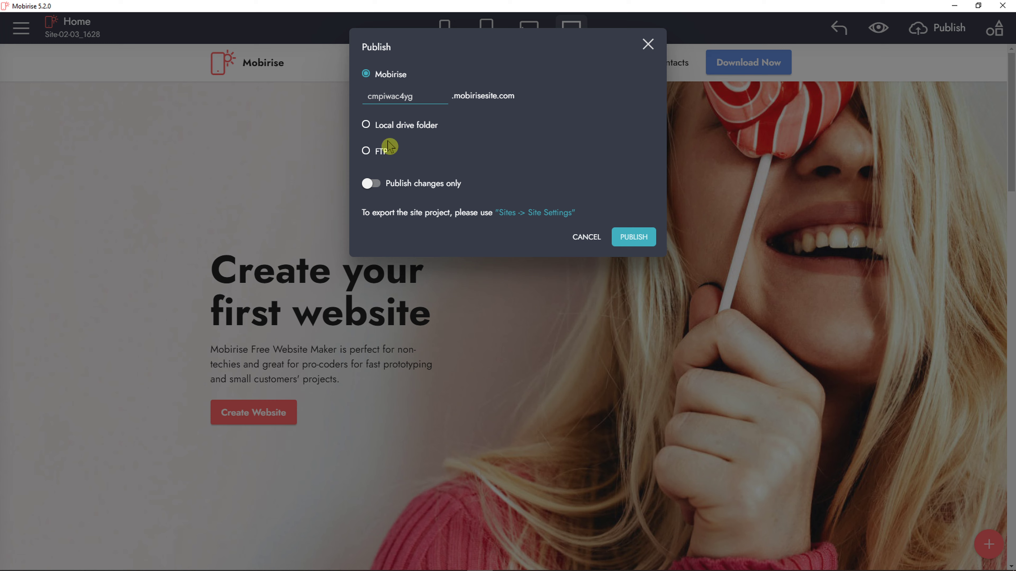
{"action": "mouse_move", "coordinate": [391, 154]}
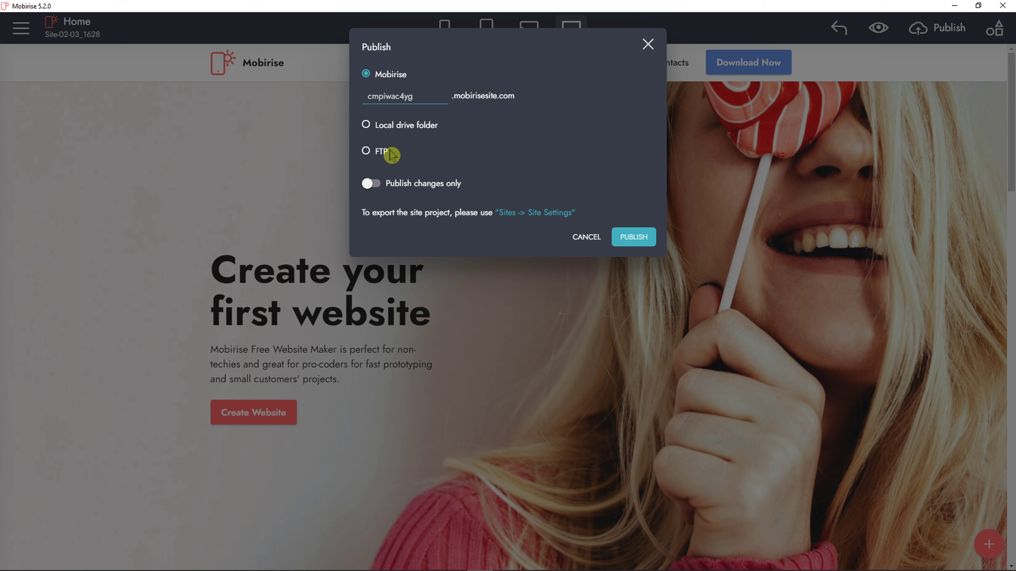
{"action": "mouse_move", "coordinate": [421, 134]}
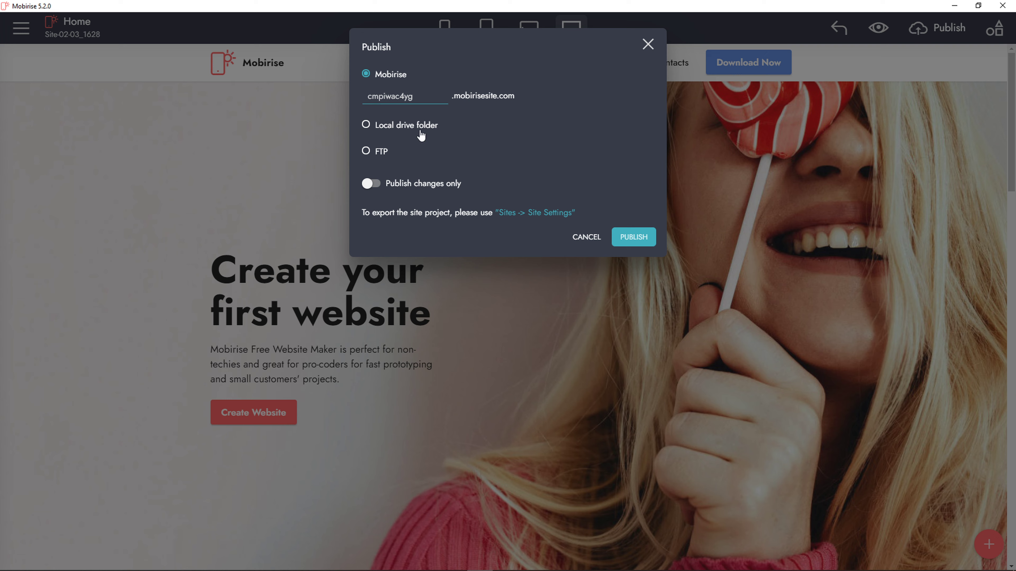
{"action": "mouse_move", "coordinate": [423, 130]}
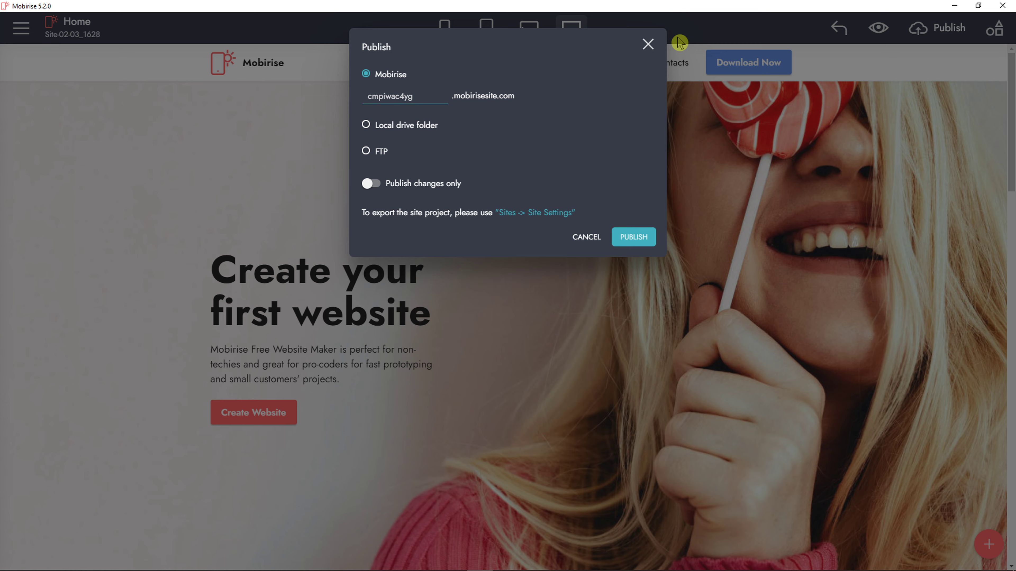
{"action": "left_click", "coordinate": [633, 236]}
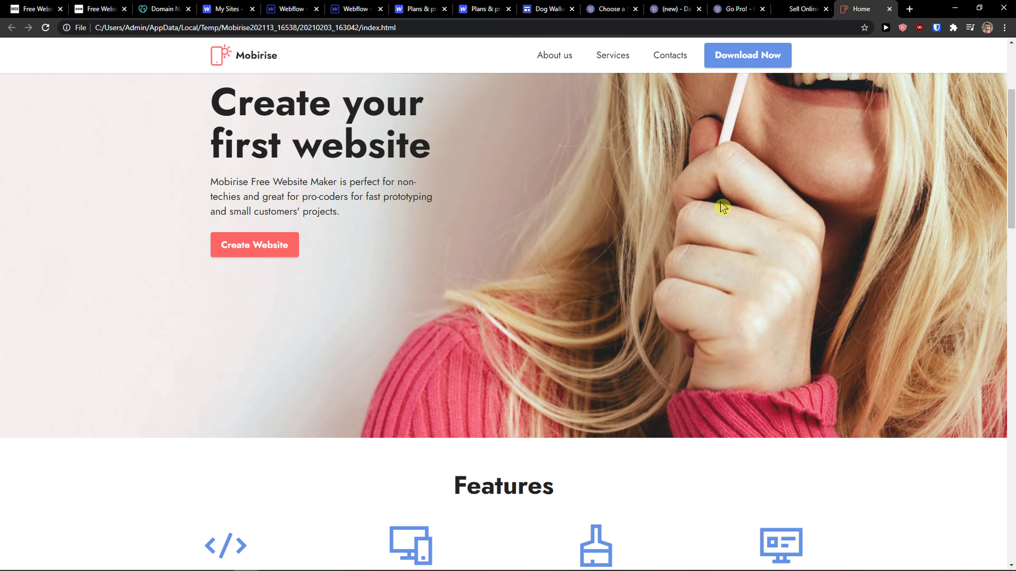
- Look over the local preview of the home page, then switch to the Webflow project
{"action": "left_click", "coordinate": [669, 55]}
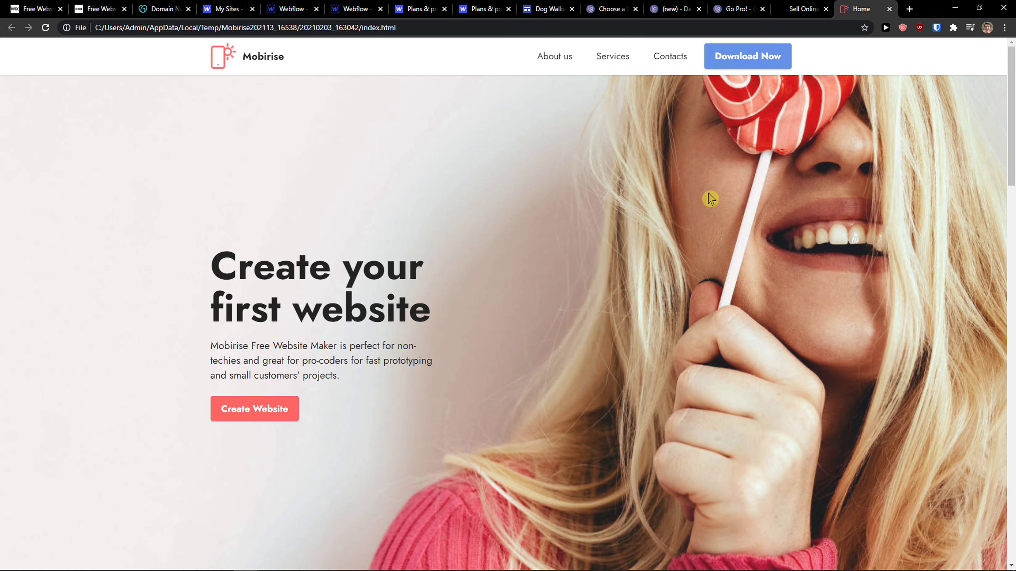
{"action": "mouse_move", "coordinate": [712, 190]}
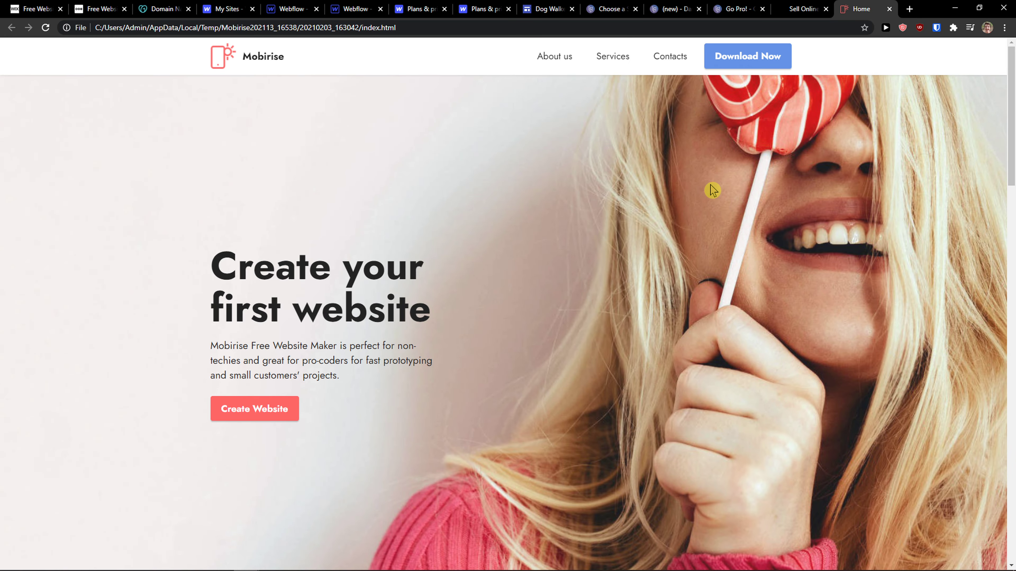
{"action": "mouse_move", "coordinate": [802, 9]}
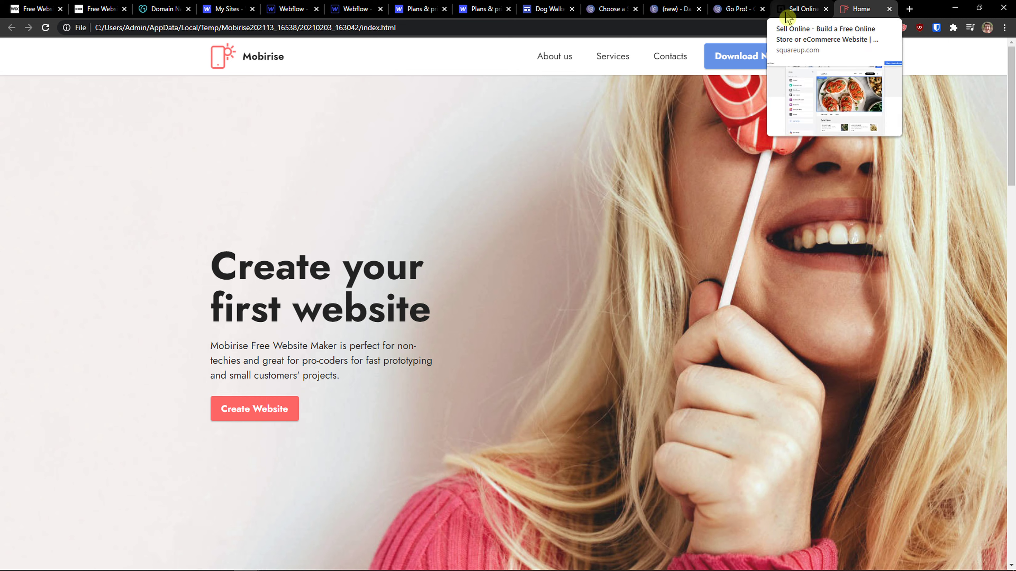
{"action": "left_click", "coordinate": [240, 9]}
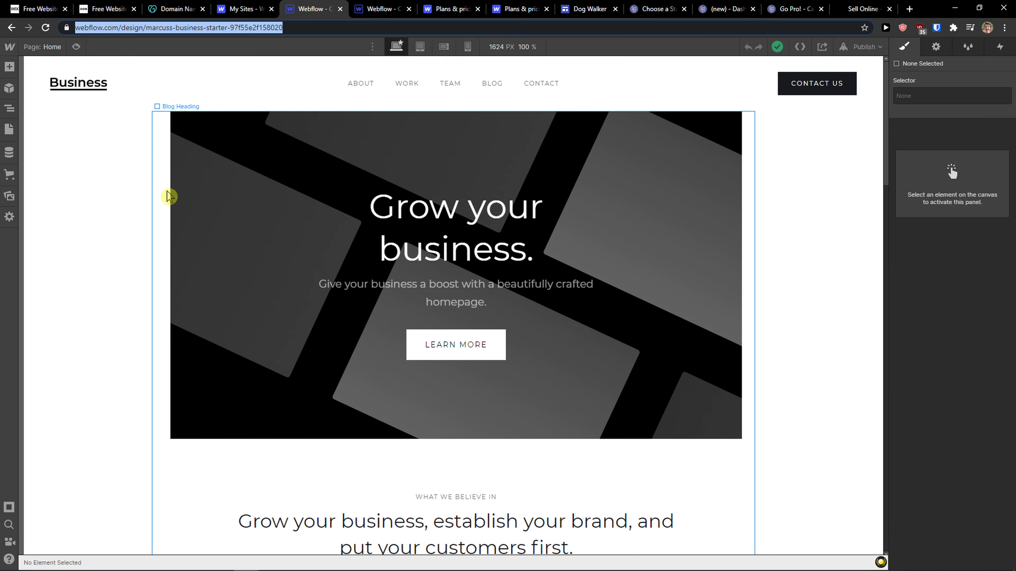
{"action": "mouse_move", "coordinate": [215, 223]}
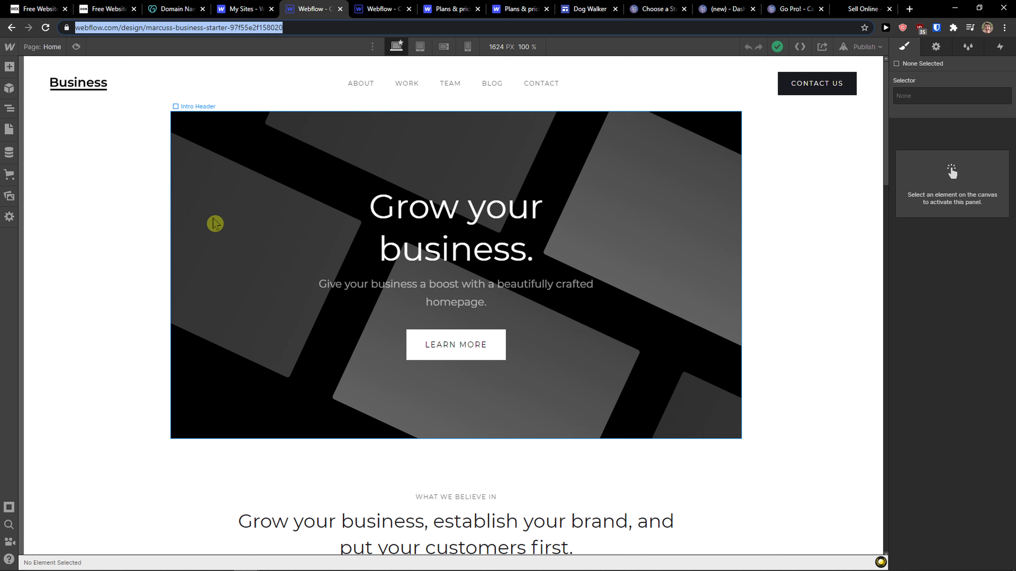
{"action": "mouse_move", "coordinate": [203, 218]}
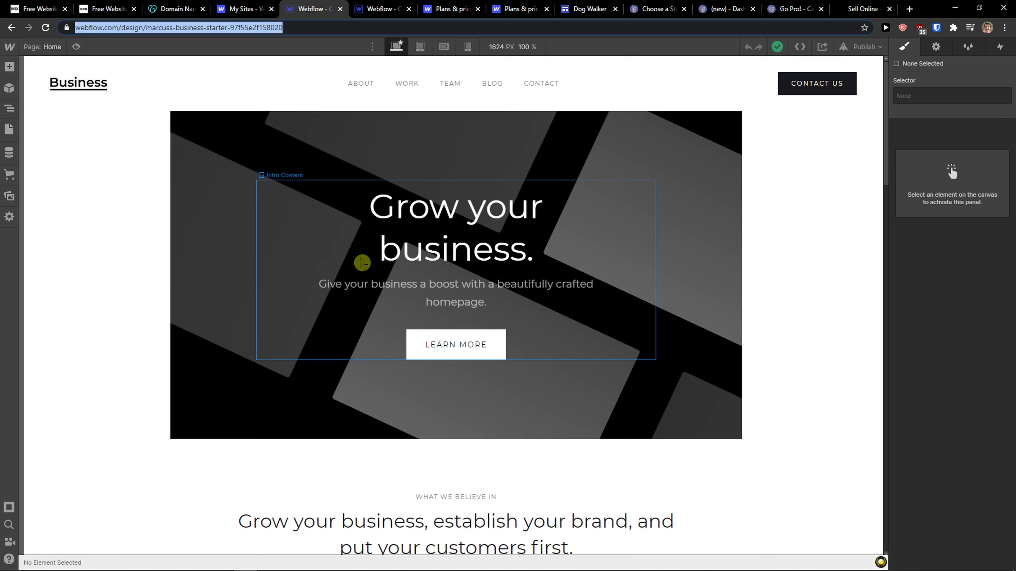
{"action": "left_click", "coordinate": [395, 434]}
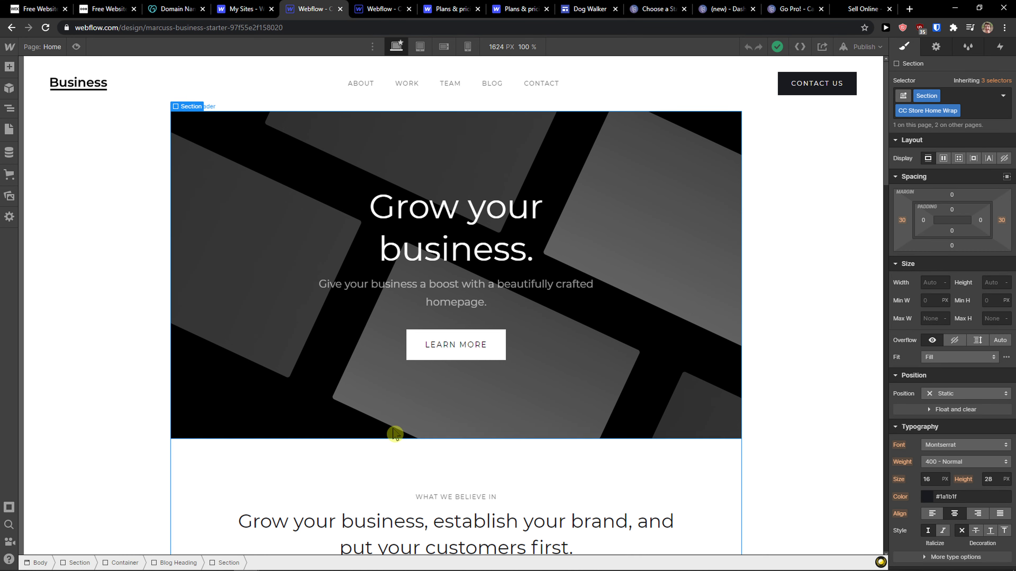
{"action": "mouse_move", "coordinate": [392, 425]}
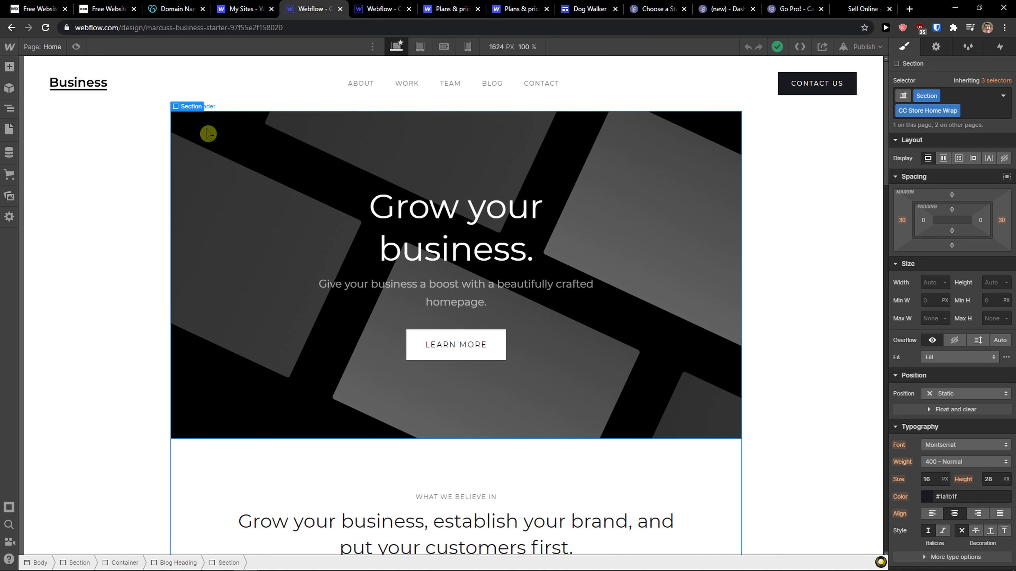
{"action": "scroll", "scroll_direction": "down", "scroll_amount": 3}
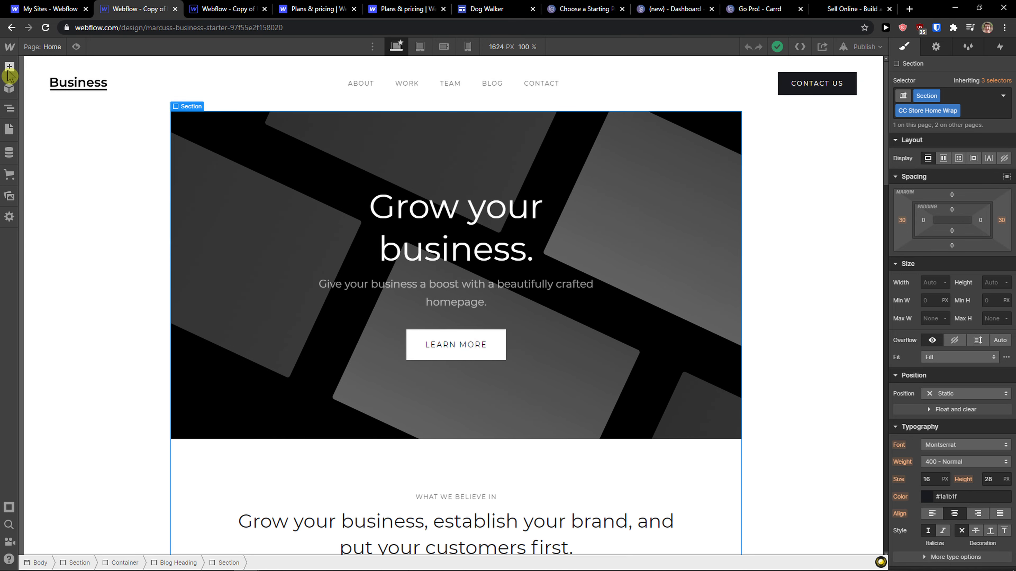
- From the Add panel, place an Image and a Container below the hero
{"action": "left_click", "coordinate": [9, 67]}
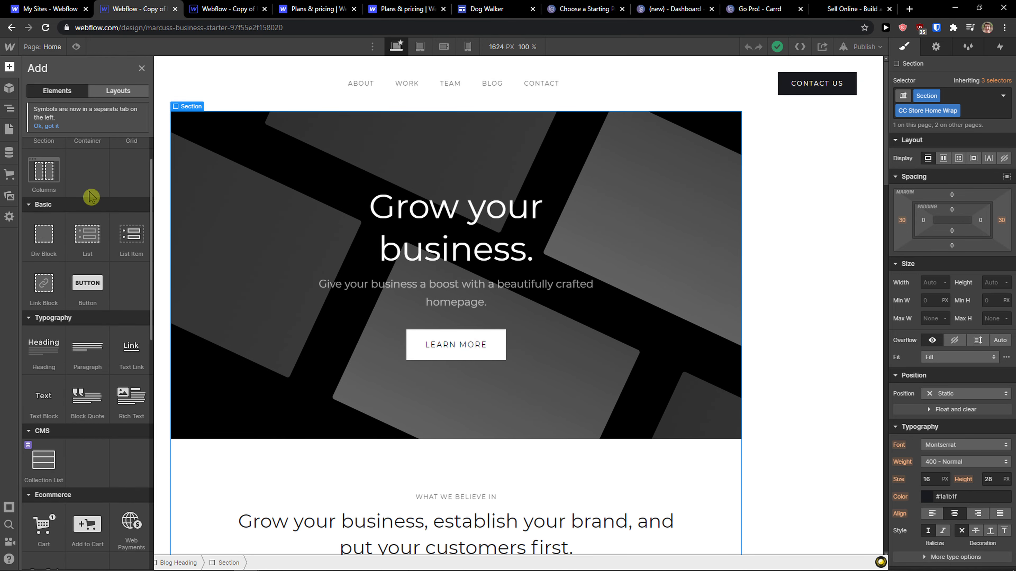
{"action": "scroll", "scroll_direction": "down", "scroll_amount": 3}
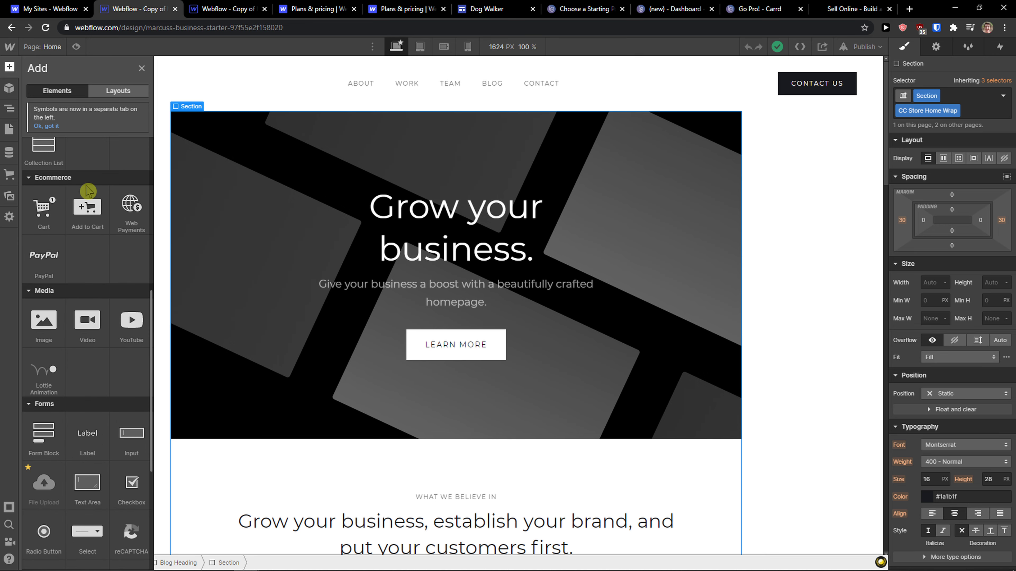
{"action": "scroll", "scroll_direction": "down", "scroll_amount": 3}
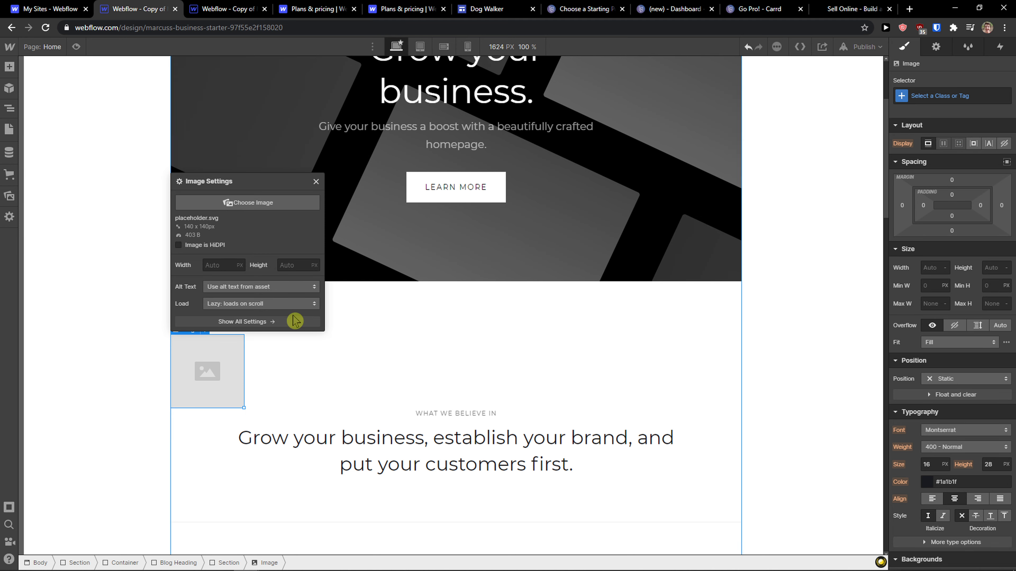
{"action": "mouse_move", "coordinate": [24, 78]}
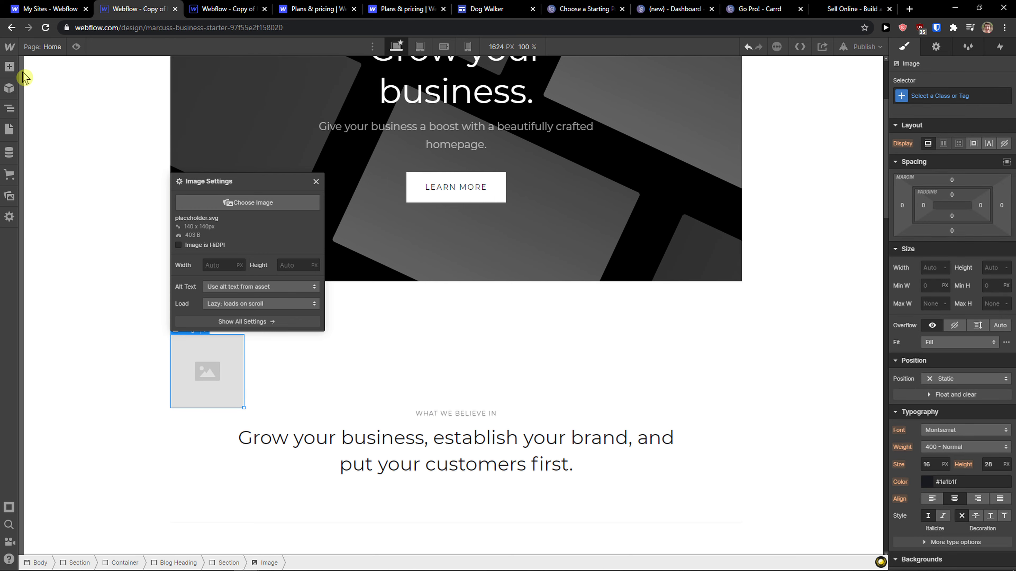
{"action": "left_click", "coordinate": [9, 67]}
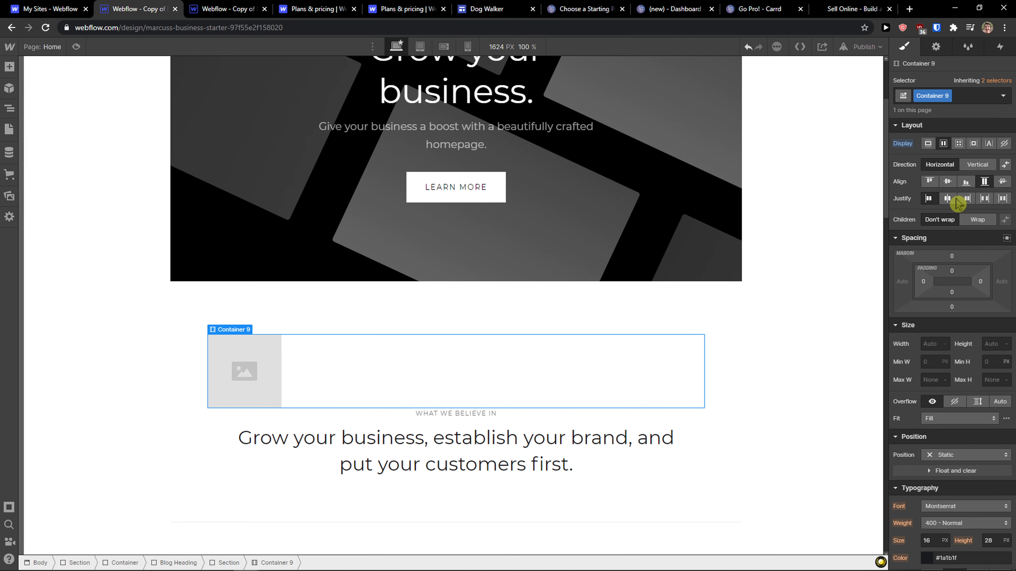
- Center the image horizontally within its flex container and review the result
{"action": "left_click", "coordinate": [947, 198]}
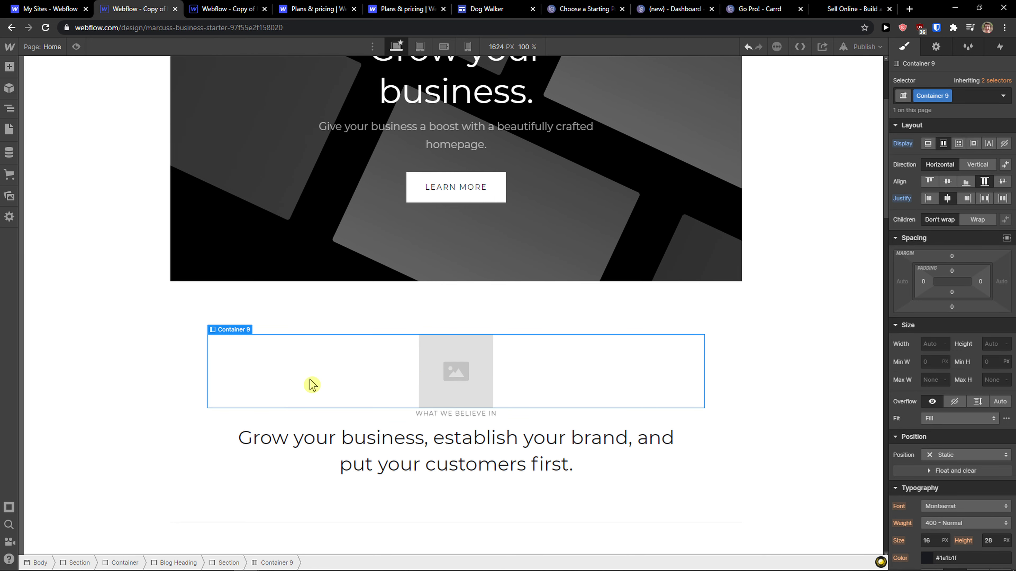
{"action": "scroll", "scroll_direction": "up", "scroll_amount": 3}
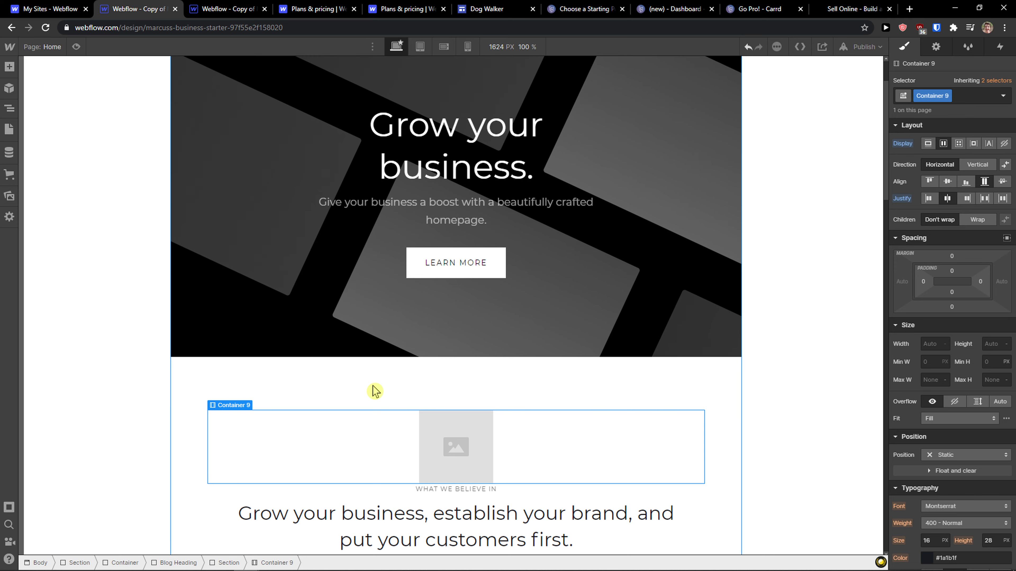
{"action": "scroll", "scroll_direction": "down", "scroll_amount": 3}
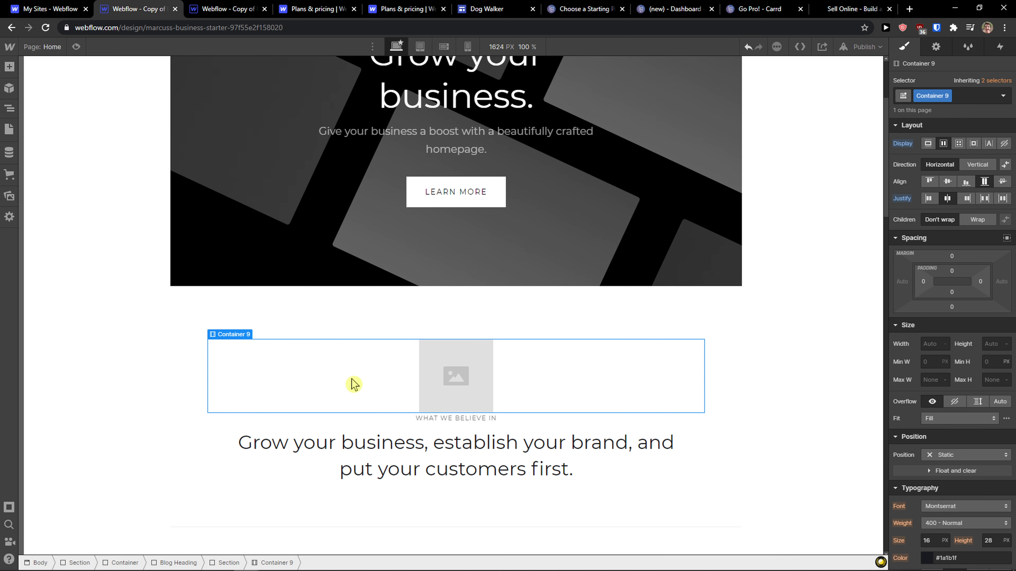
{"action": "left_click", "coordinate": [315, 8]}
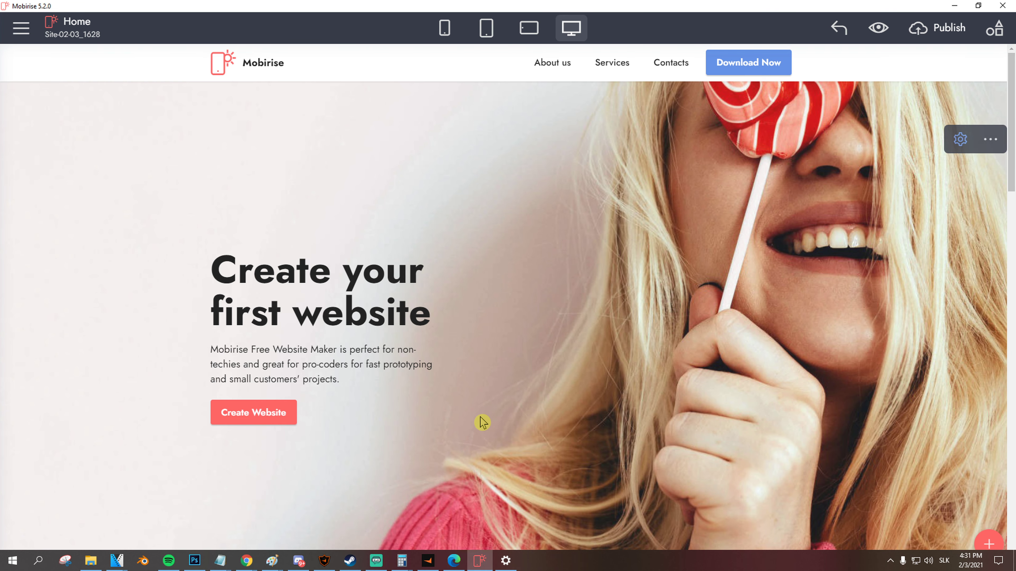
{"action": "scroll", "scroll_direction": "down", "scroll_amount": 3}
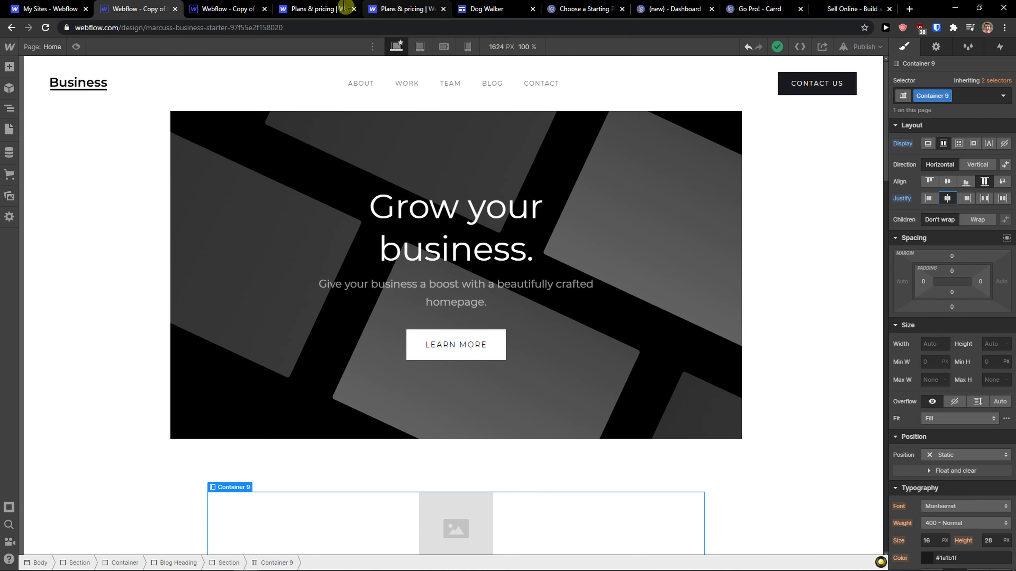
- Switch to the Dog Walker Google Sites project, add a single-image layout and browse the chart embeds
{"action": "left_click", "coordinate": [496, 9]}
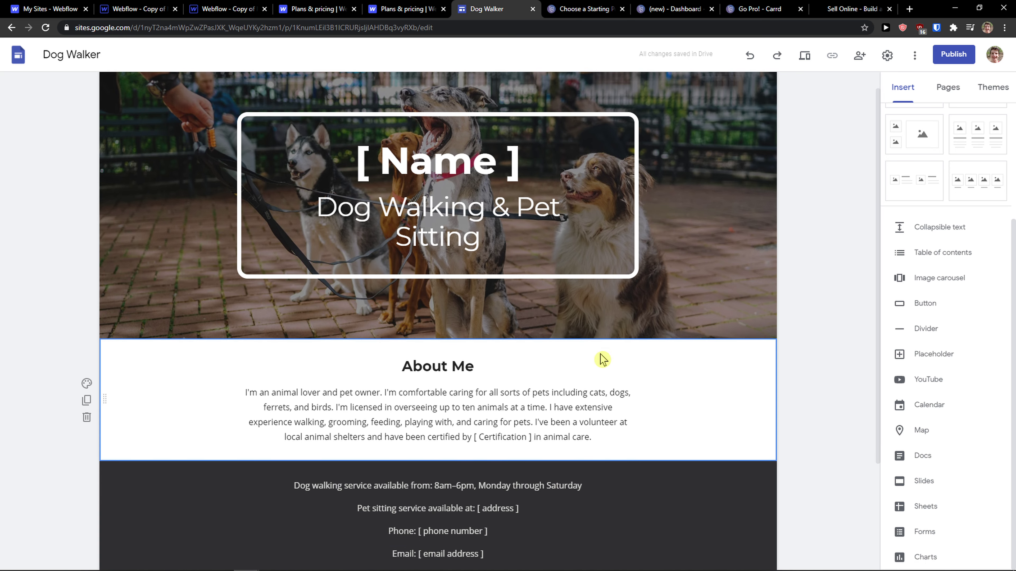
{"action": "scroll", "scroll_direction": "down", "scroll_amount": 3}
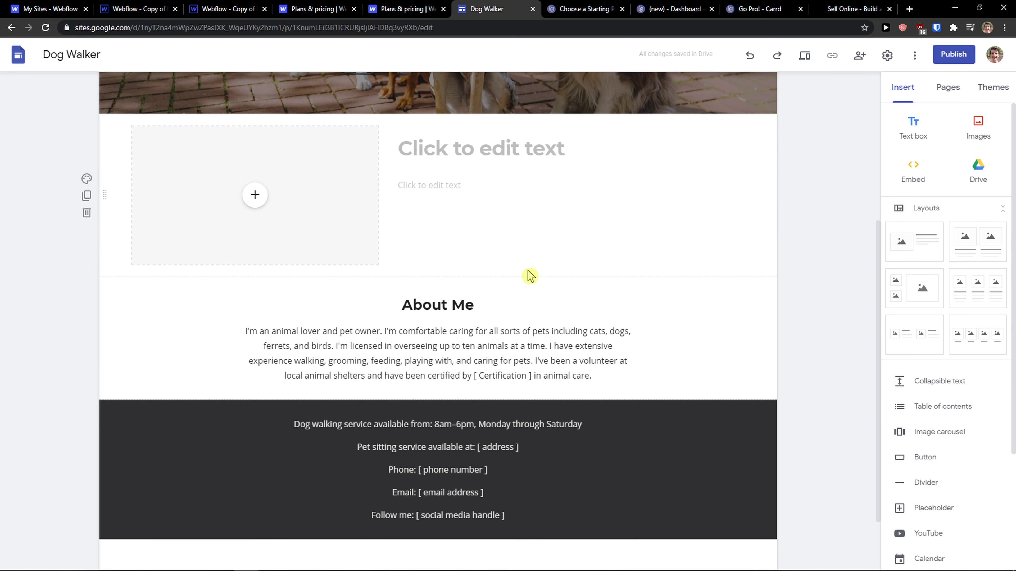
{"action": "left_click", "coordinate": [977, 127]}
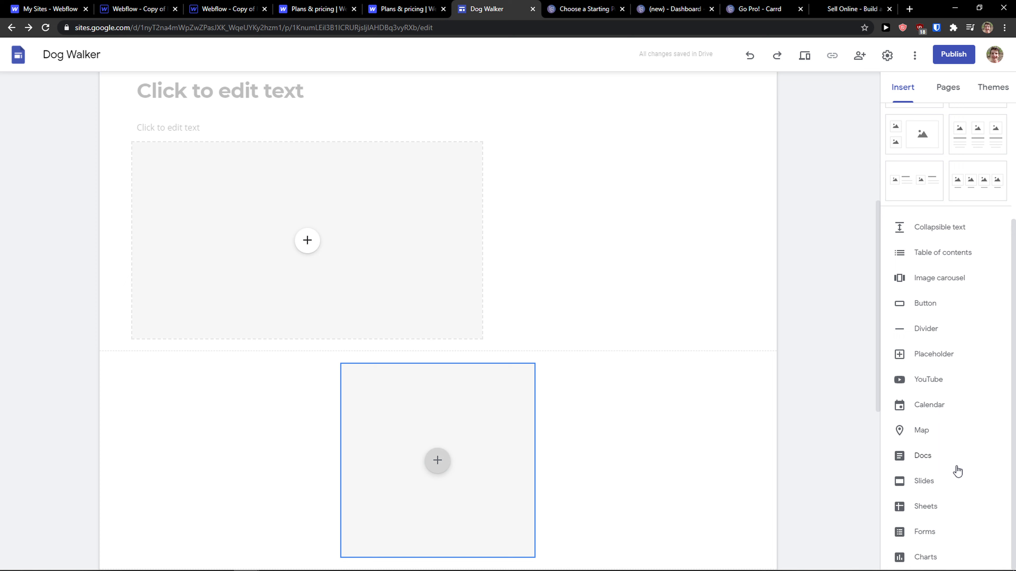
{"action": "scroll", "scroll_direction": "down", "scroll_amount": 3}
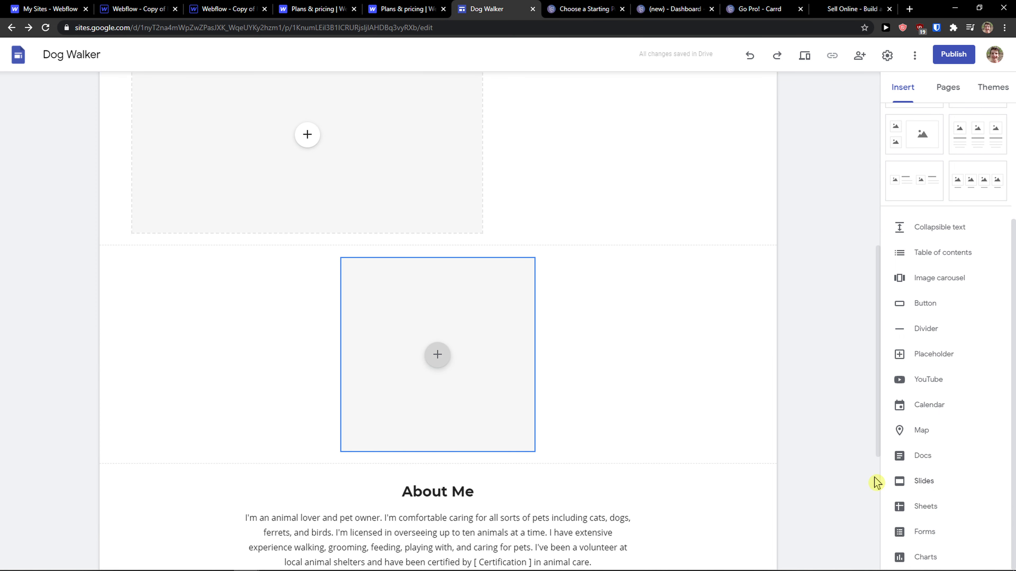
{"action": "mouse_move", "coordinate": [1004, 487]}
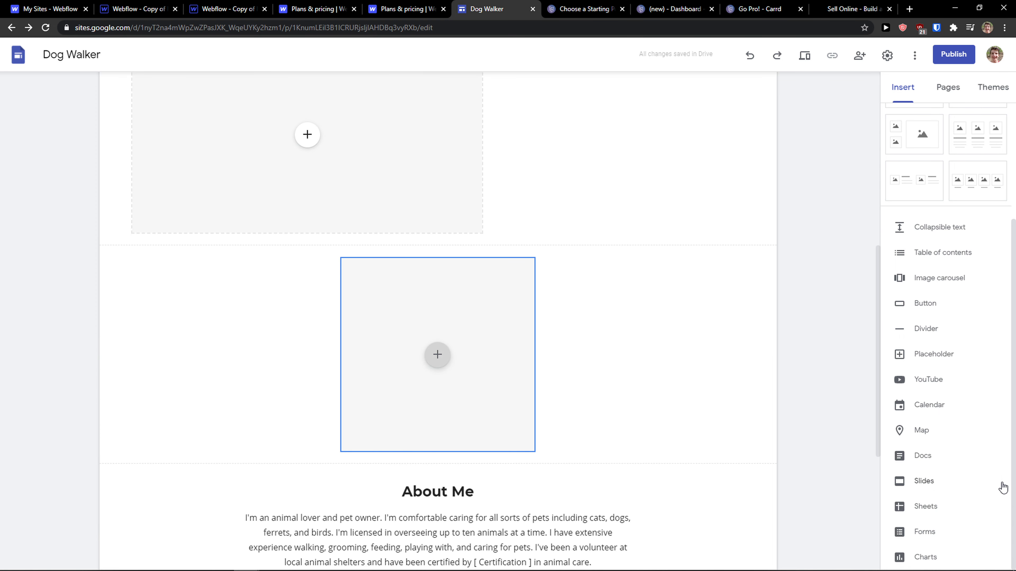
{"action": "left_click", "coordinate": [925, 532]}
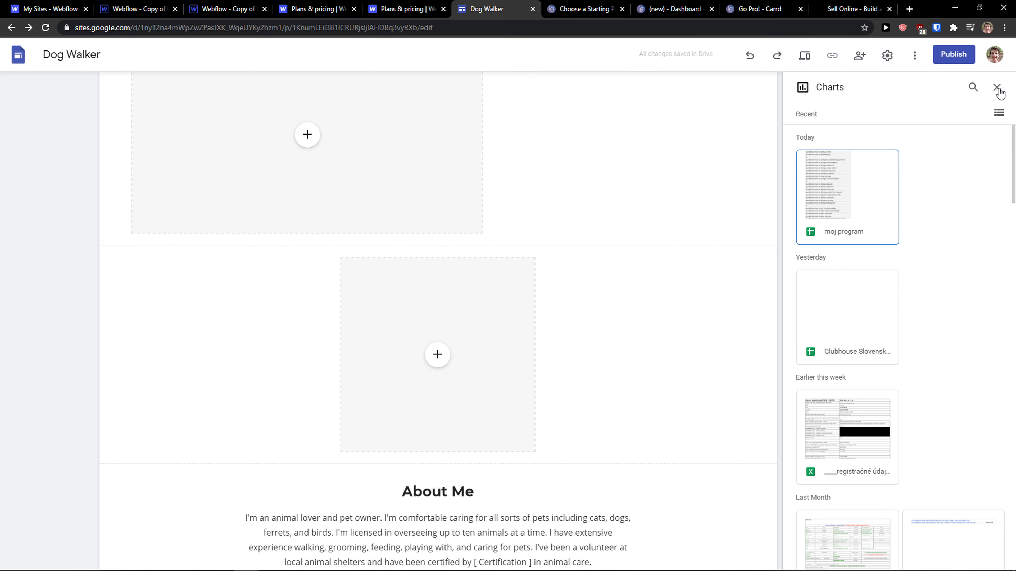
{"action": "mouse_move", "coordinate": [996, 88]}
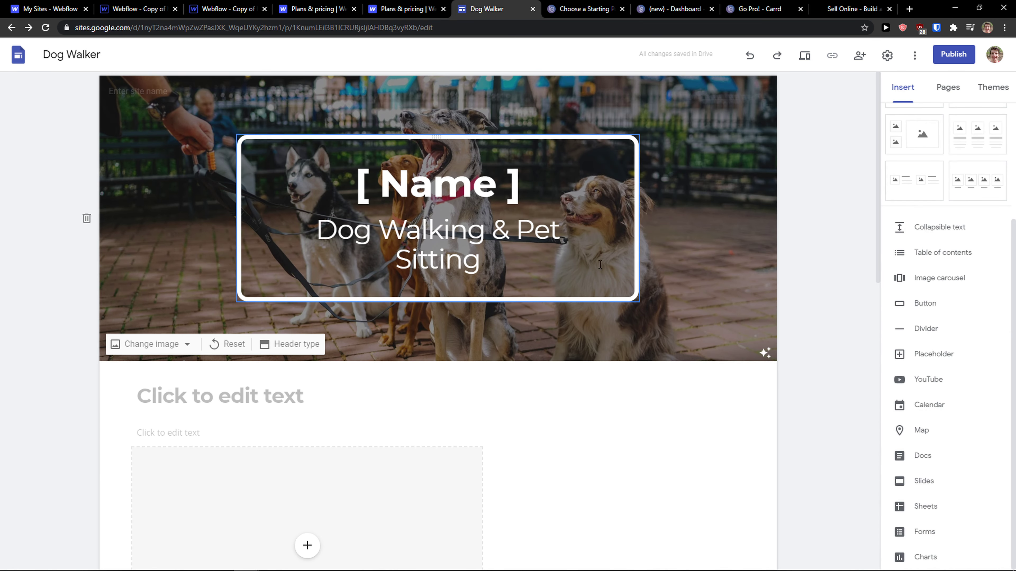
- View the site's pages, start a new page, then drop it and return to the Insert elements
{"action": "left_click", "coordinate": [946, 87]}
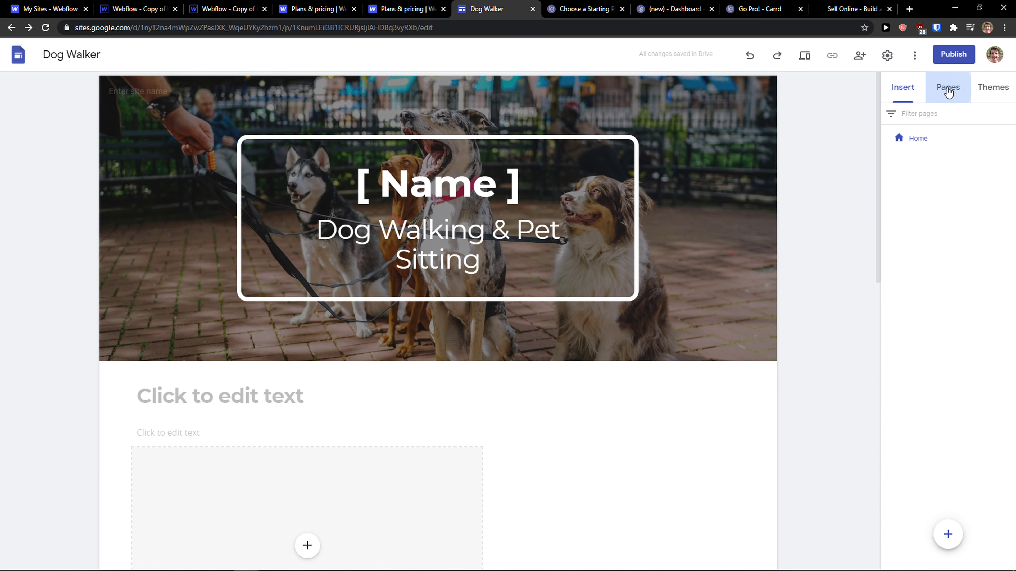
{"action": "left_click", "coordinate": [946, 534]}
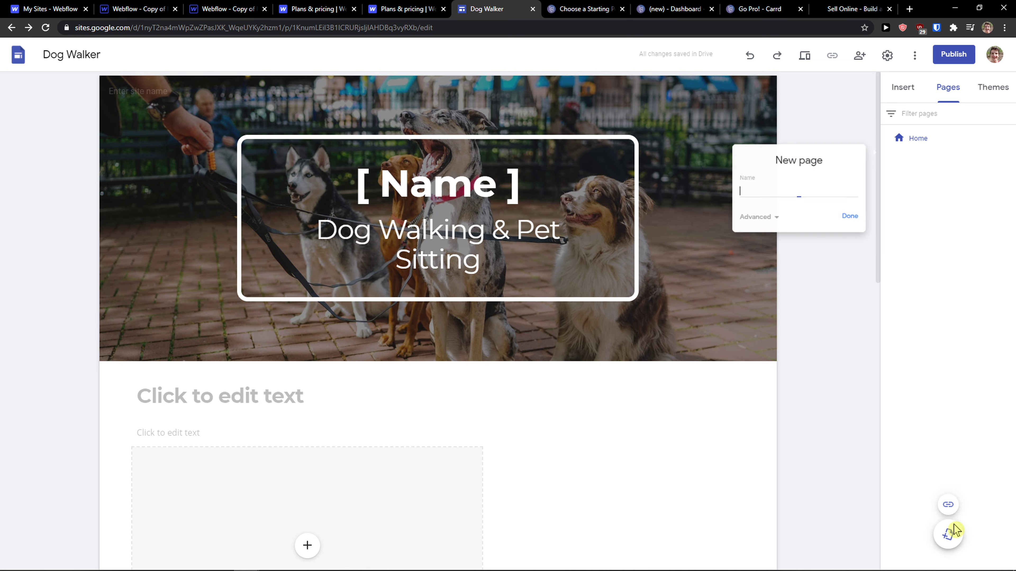
{"action": "left_click", "coordinate": [901, 88]}
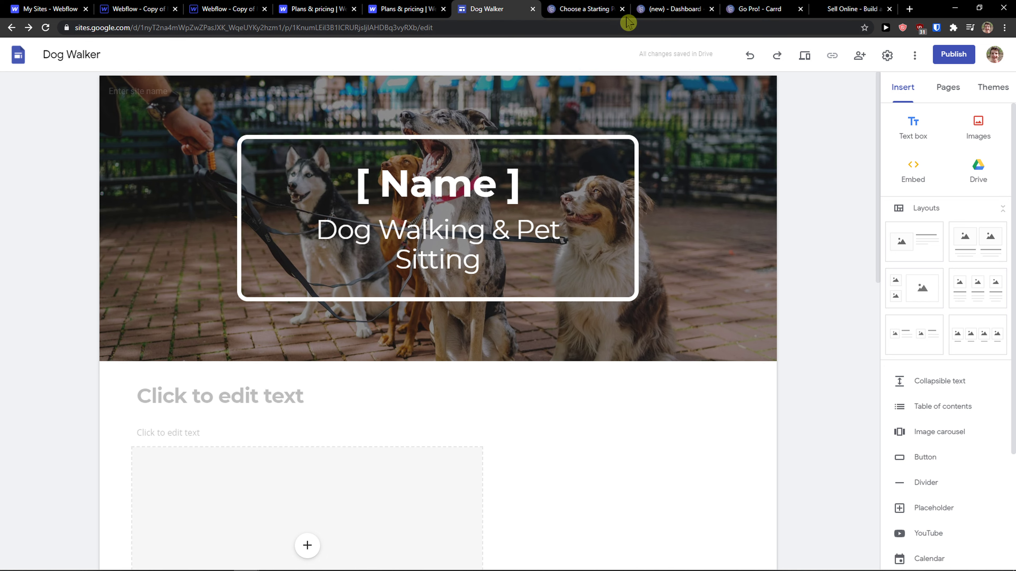
- In the Carrd template chooser, open the Magna Lorem Consequat landing template for editing
{"action": "left_click", "coordinate": [582, 9]}
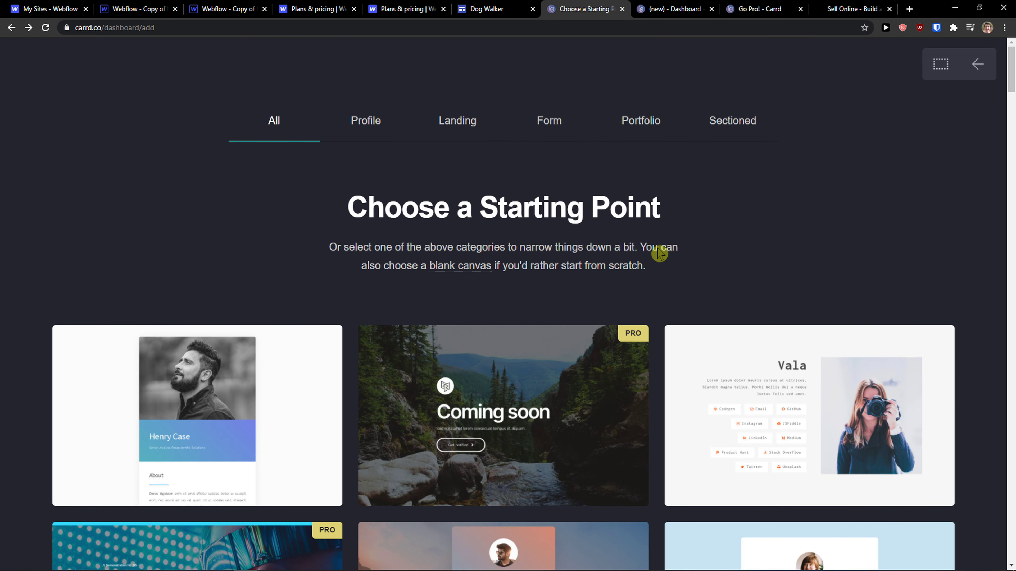
{"action": "scroll", "scroll_direction": "down", "scroll_amount": 3}
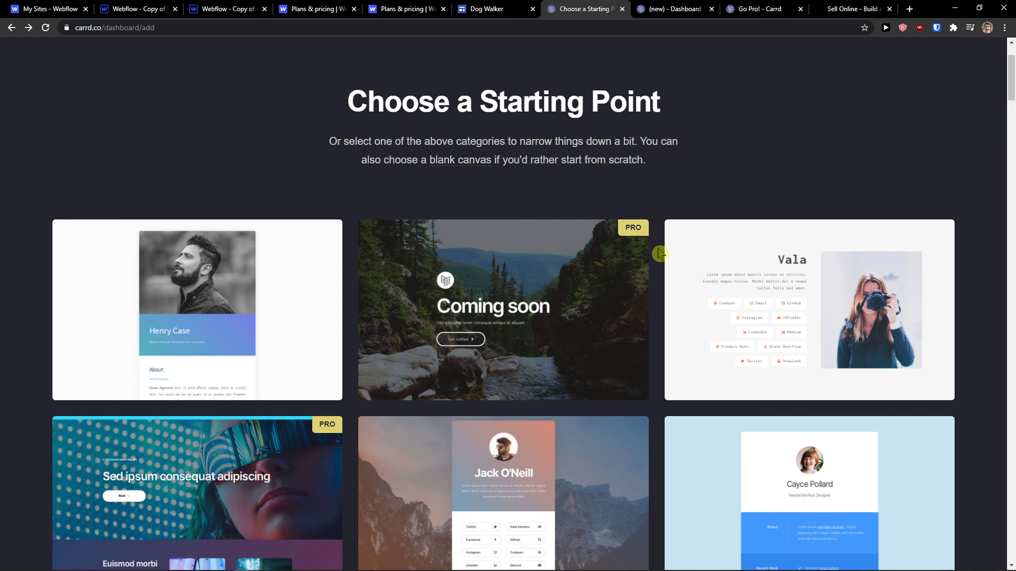
{"action": "scroll", "scroll_direction": "down", "scroll_amount": 3}
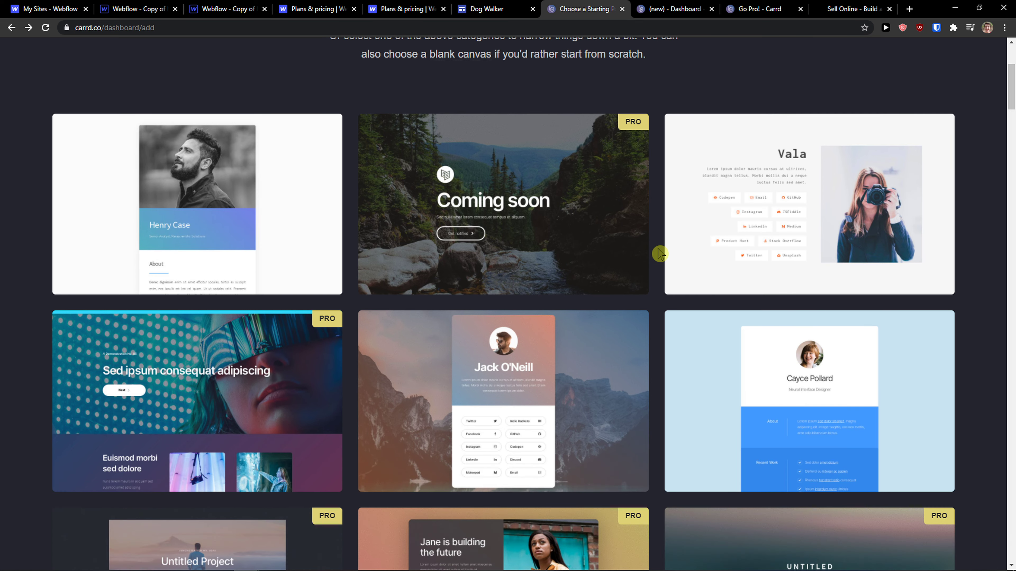
{"action": "left_click", "coordinate": [640, 121]}
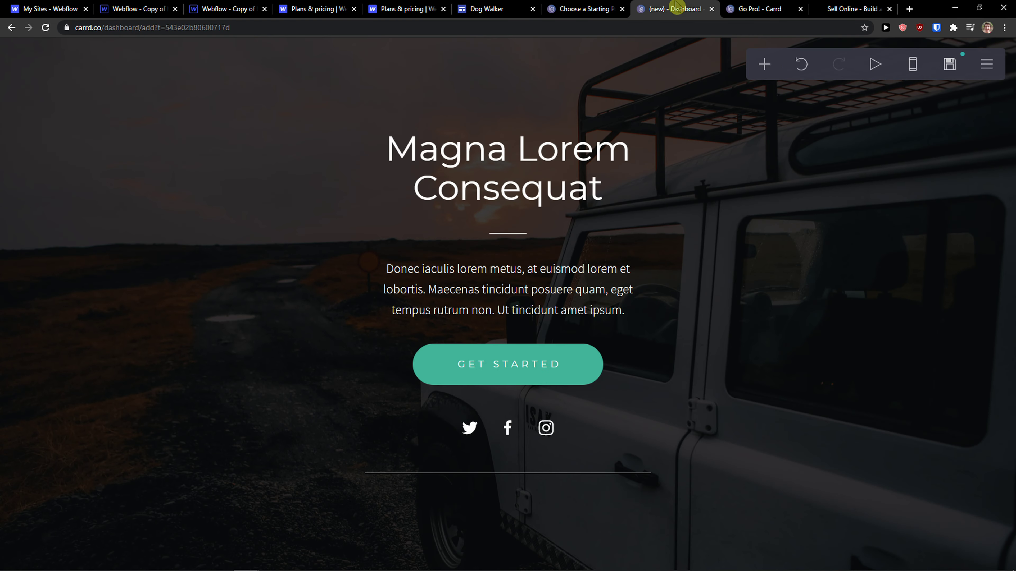
- Select the headline, review the addable elements, then return to the template gallery
{"action": "left_click", "coordinate": [507, 168]}
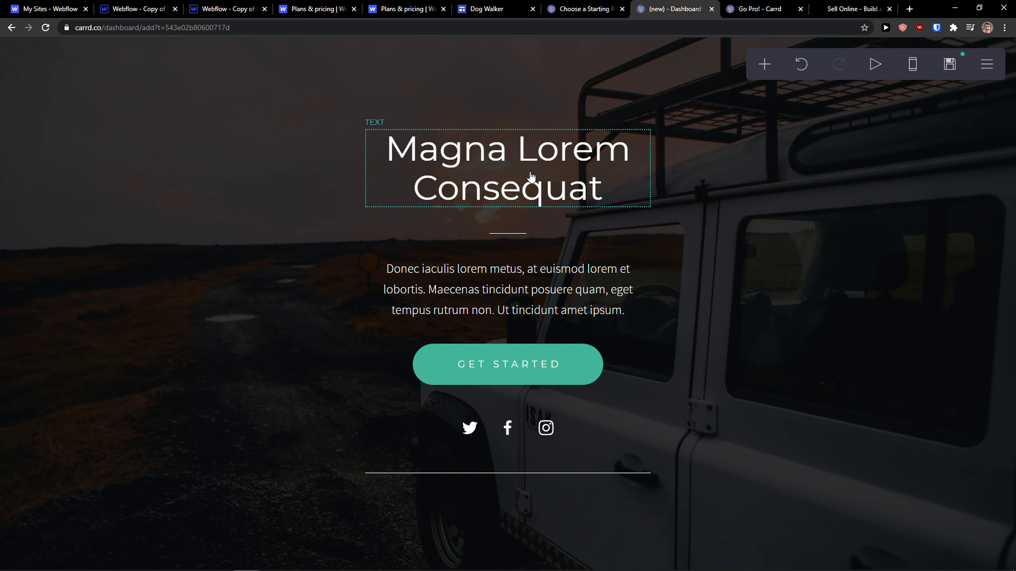
{"action": "left_click", "coordinate": [764, 64]}
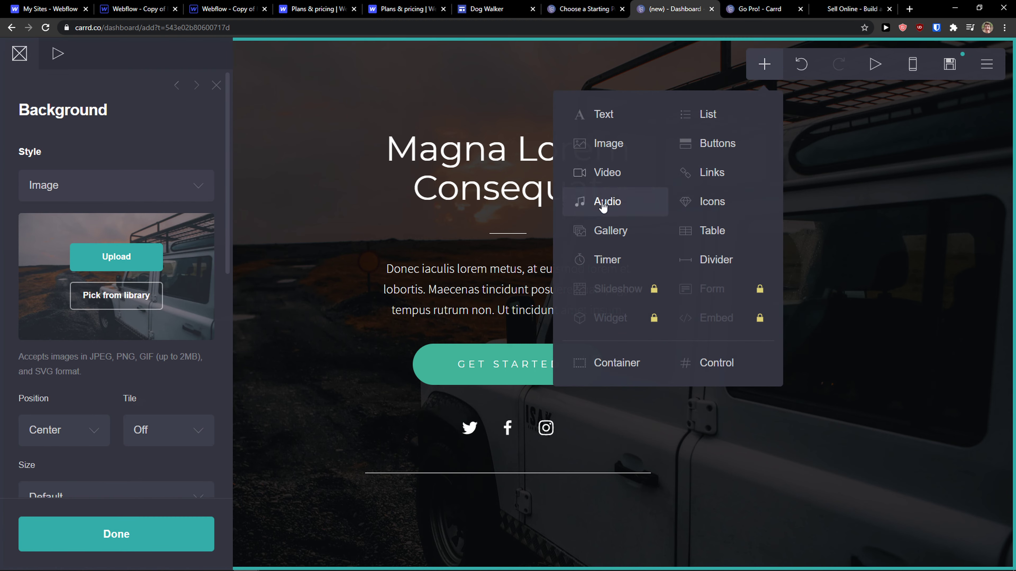
{"action": "mouse_move", "coordinate": [715, 259]}
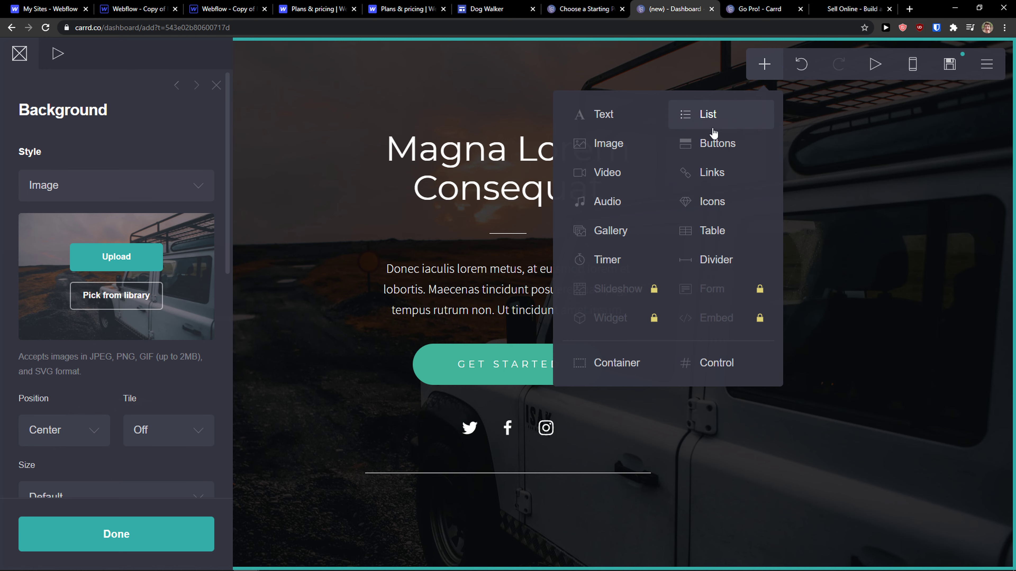
{"action": "mouse_move", "coordinate": [612, 143]}
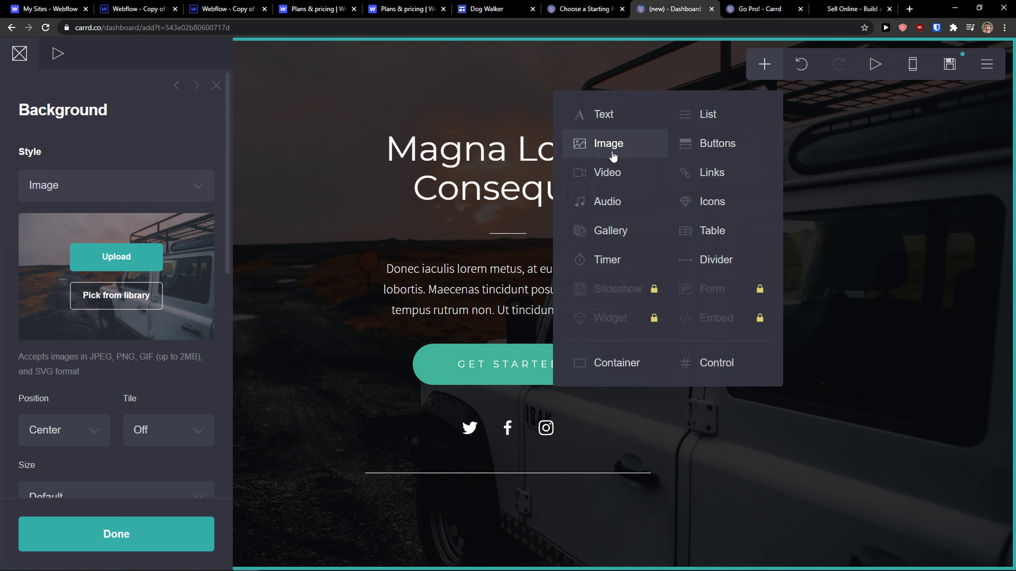
{"action": "left_click", "coordinate": [608, 144]}
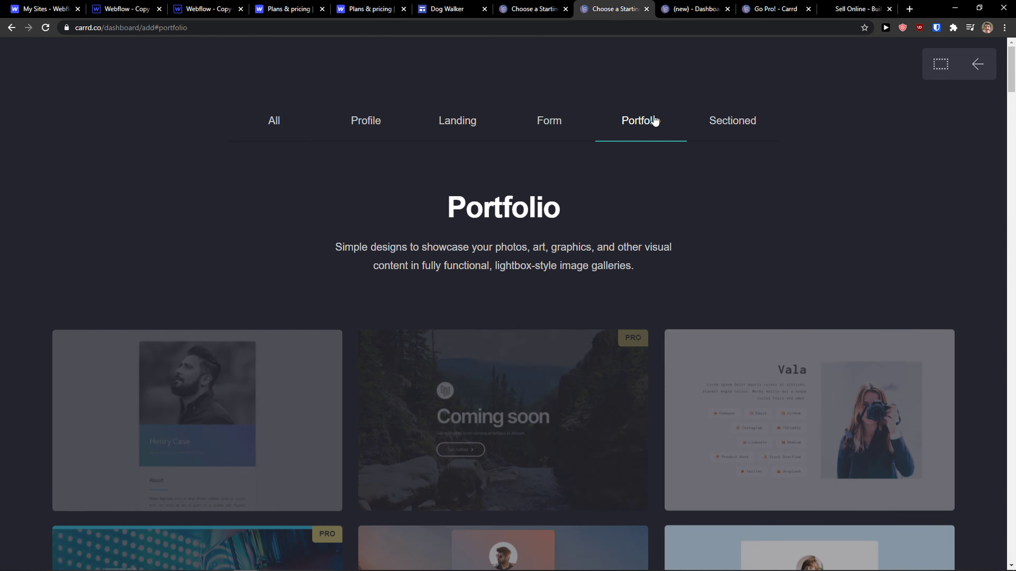
- Start from the John Anderson portfolio template, skipping the previous unpublished session
{"action": "scroll", "scroll_direction": "down", "scroll_amount": 3}
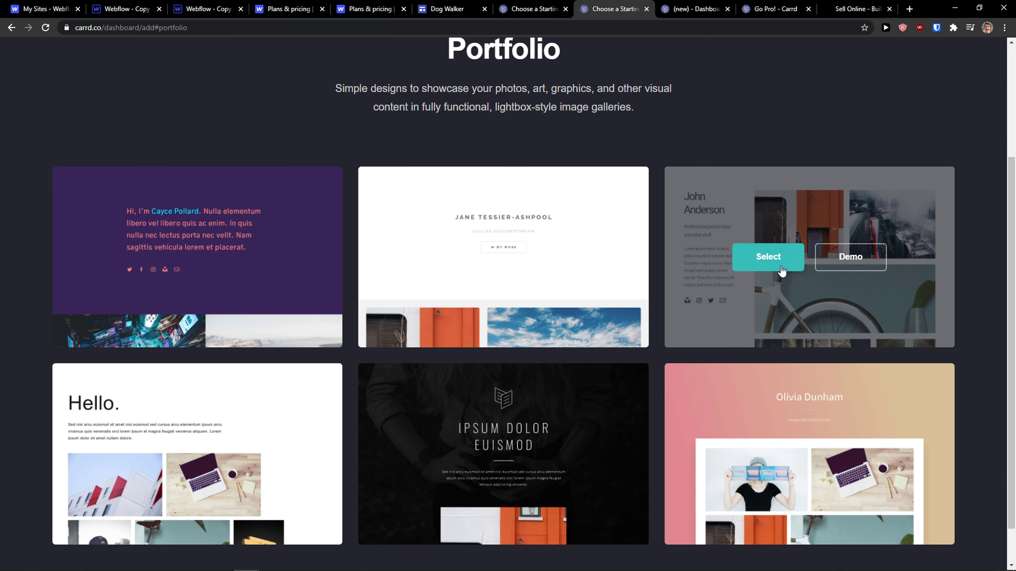
{"action": "left_click", "coordinate": [768, 256]}
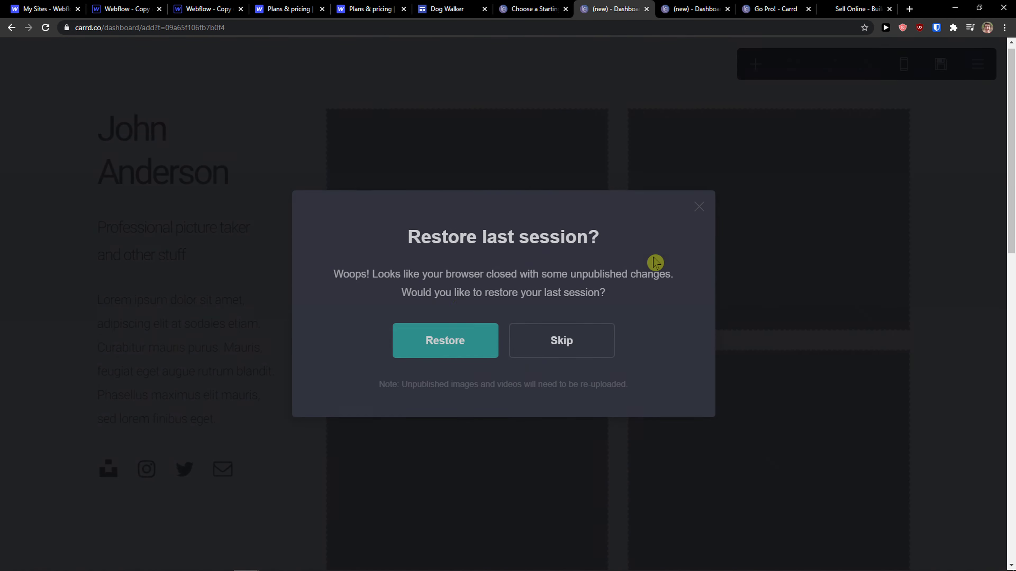
{"action": "left_click", "coordinate": [561, 340]}
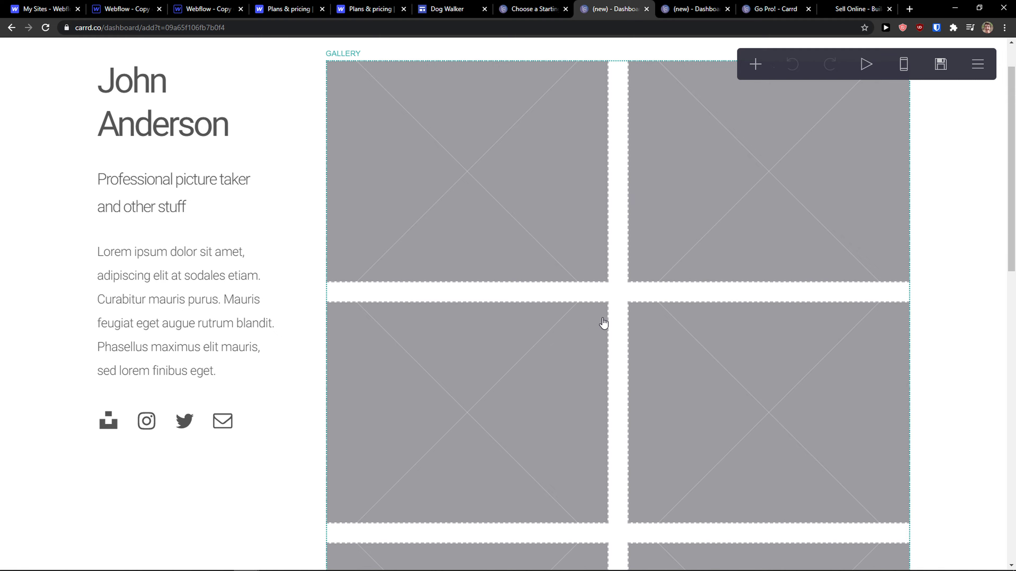
- Add a divider and a bulleted list beneath the gallery
{"action": "left_click", "coordinate": [755, 64]}
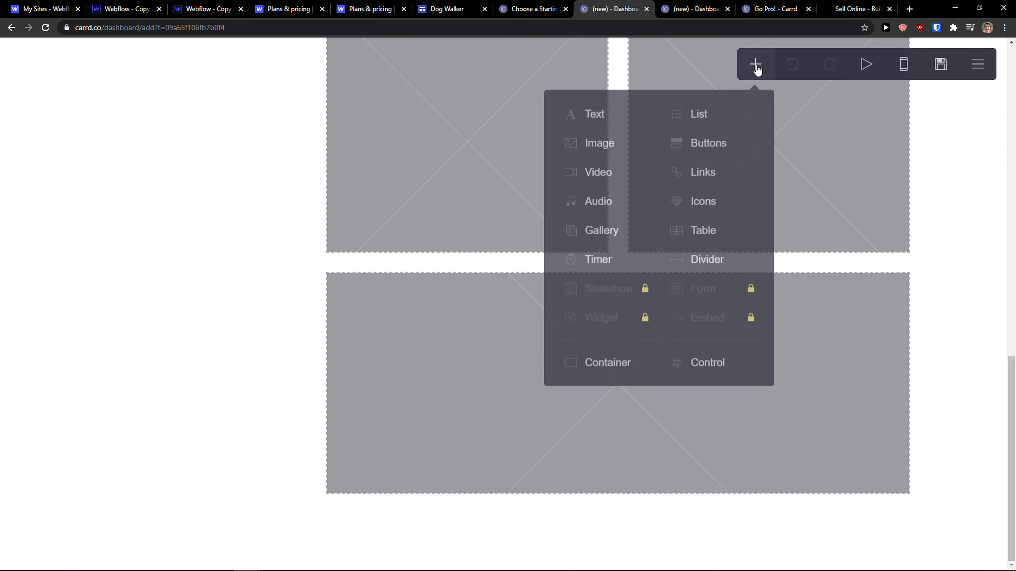
{"action": "mouse_move", "coordinate": [707, 260]}
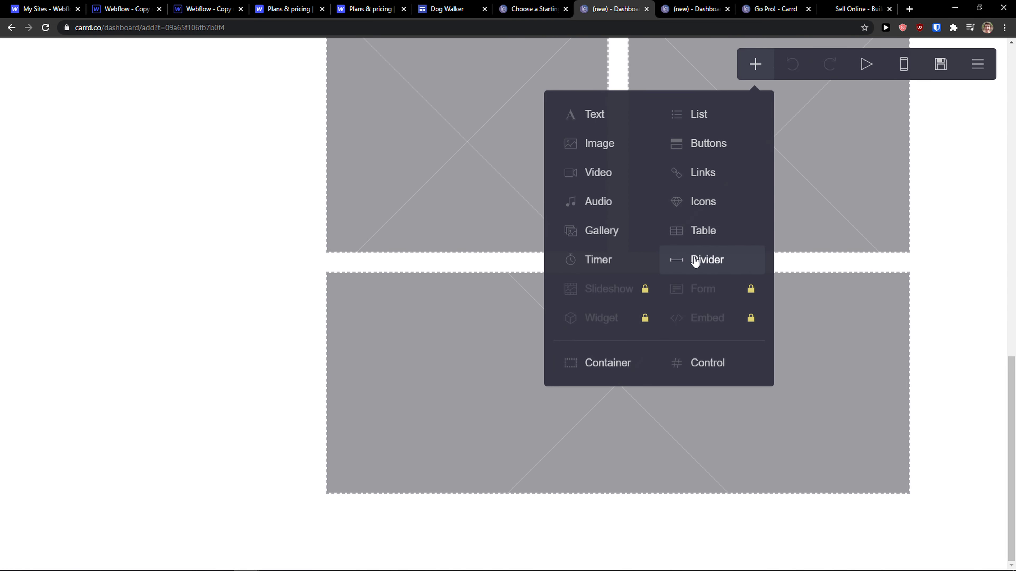
{"action": "left_click", "coordinate": [706, 260]}
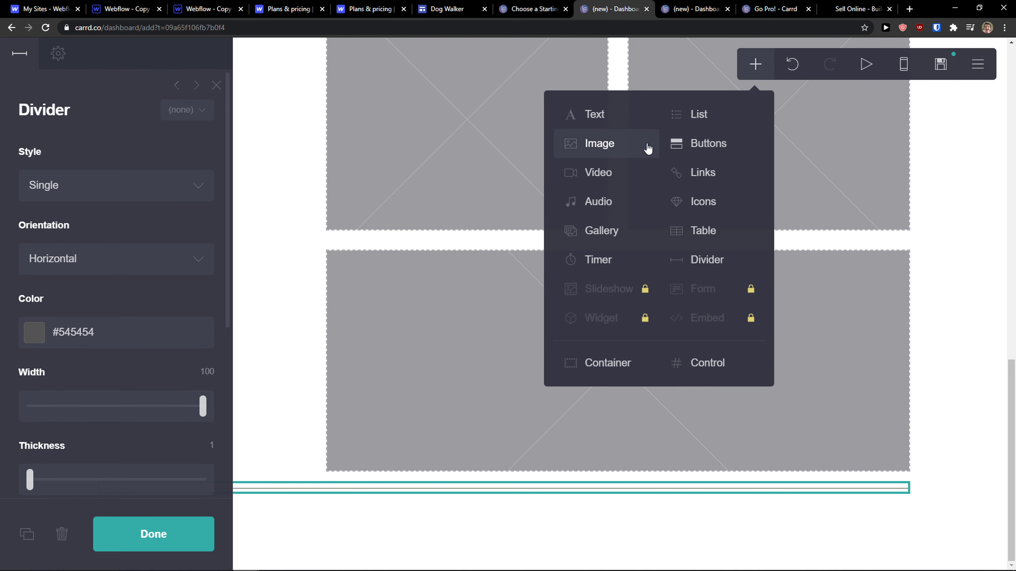
{"action": "left_click", "coordinate": [699, 114]}
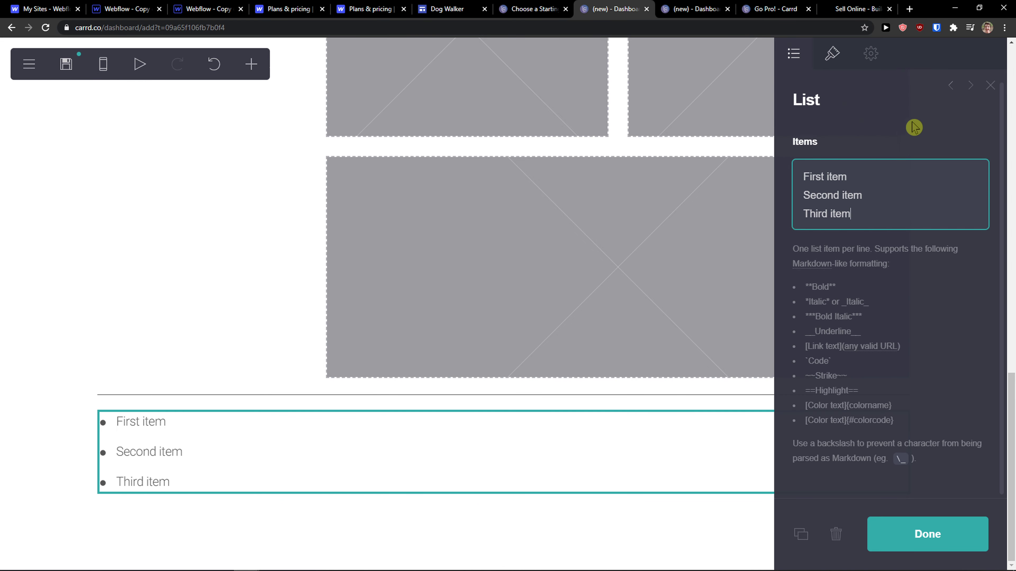
- In the list's Appearance settings, set Spacing to 1.375 and Margins to 4.125
{"action": "left_click", "coordinate": [871, 52]}
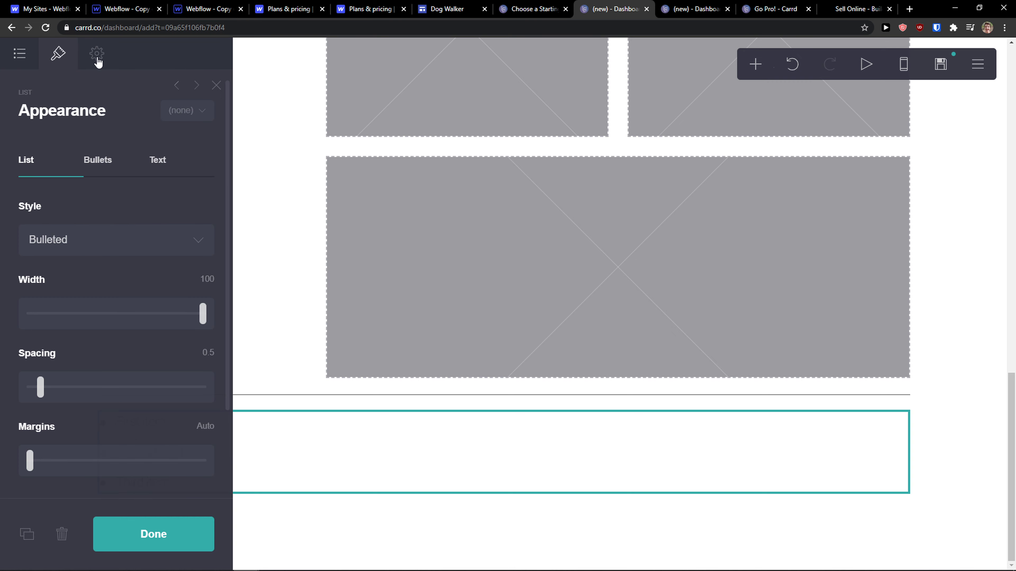
{"action": "scroll", "scroll_direction": "down", "scroll_amount": 3}
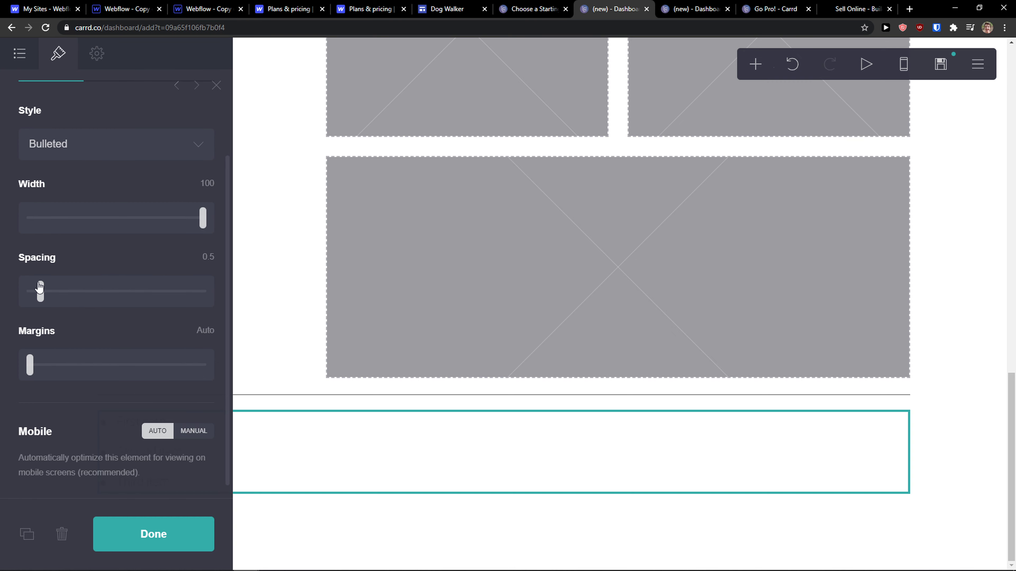
{"action": "left_click_drag", "start_coordinate": [29, 364], "coordinate": [61, 368]}
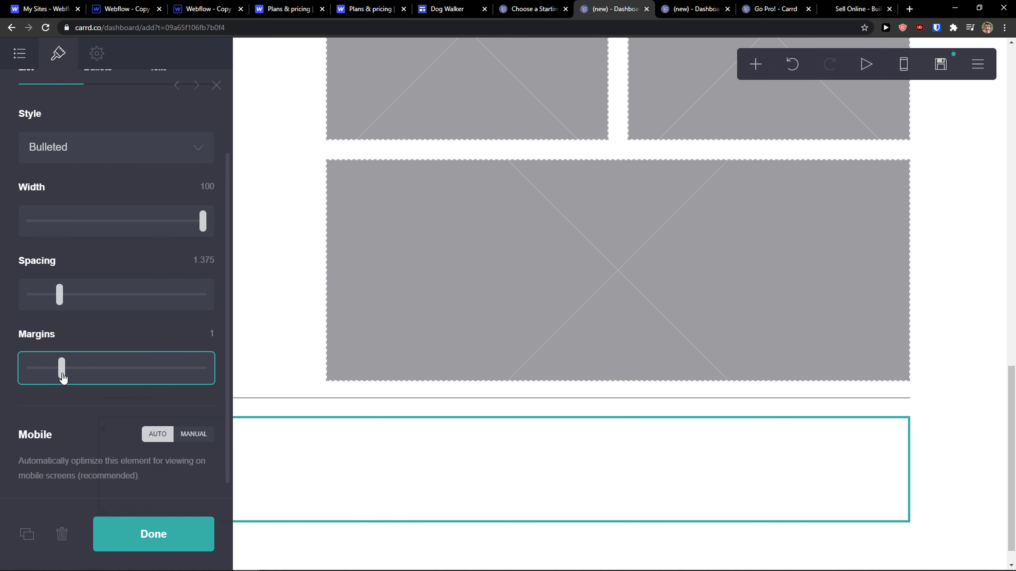
{"action": "left_click_drag", "start_coordinate": [62, 368], "coordinate": [150, 368]}
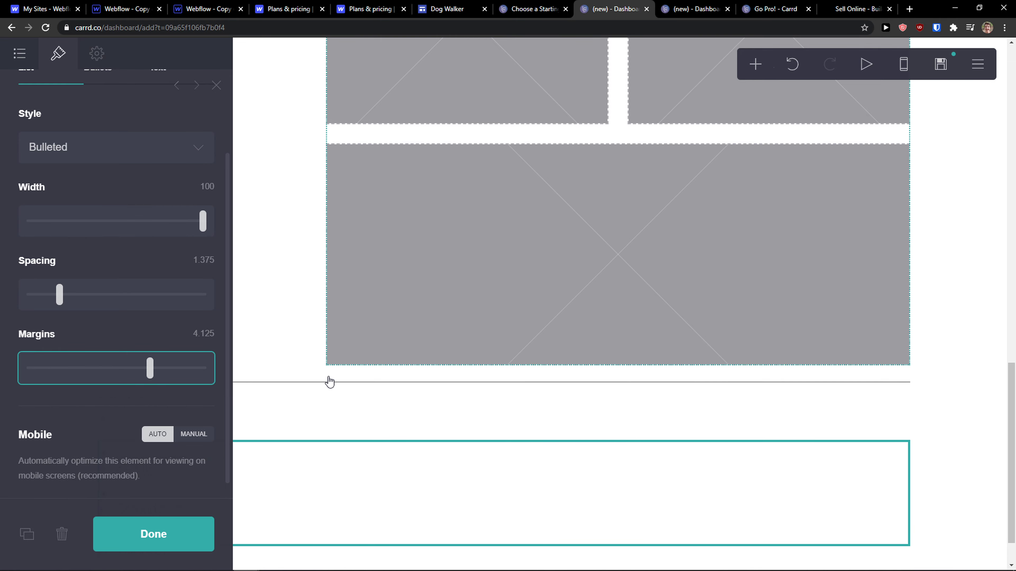
- Return to the landing template tab, then move on to the Square Online store page
{"action": "left_click", "coordinate": [96, 53]}
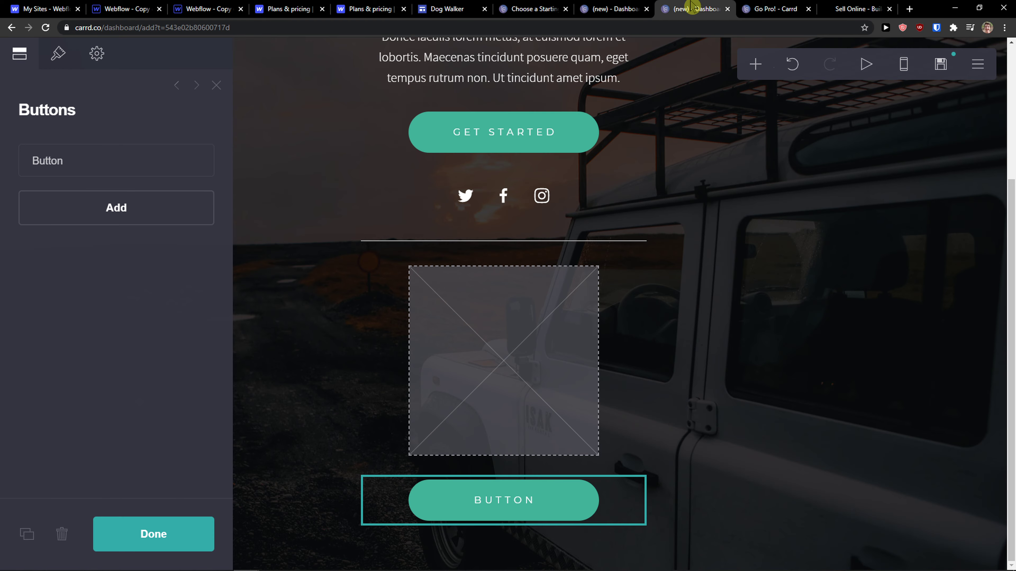
{"action": "left_click", "coordinate": [856, 8]}
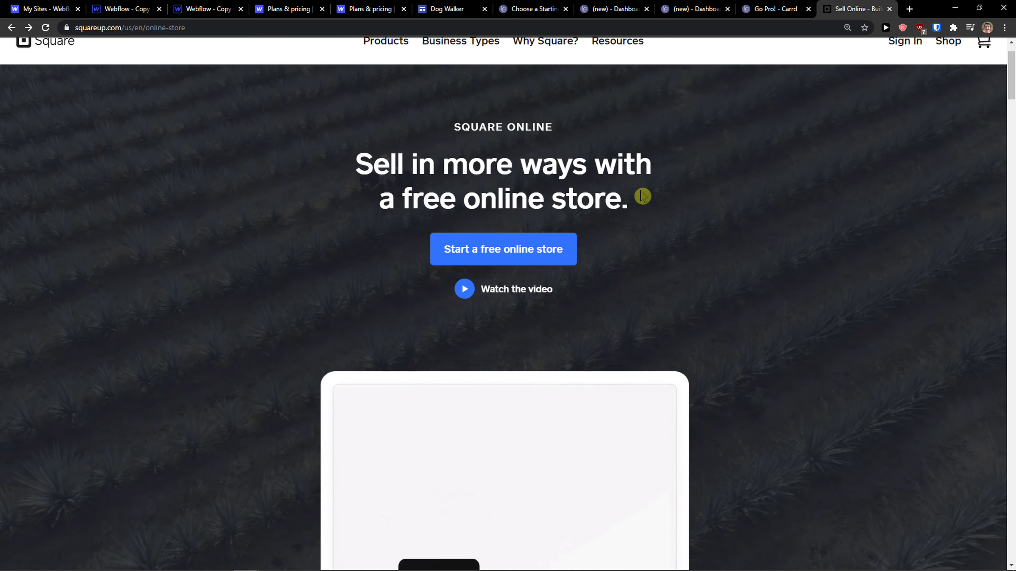
- Reach the store feature carousel and cycle its appointments, food ordering and retail slides
{"action": "scroll", "scroll_direction": "down", "scroll_amount": 3}
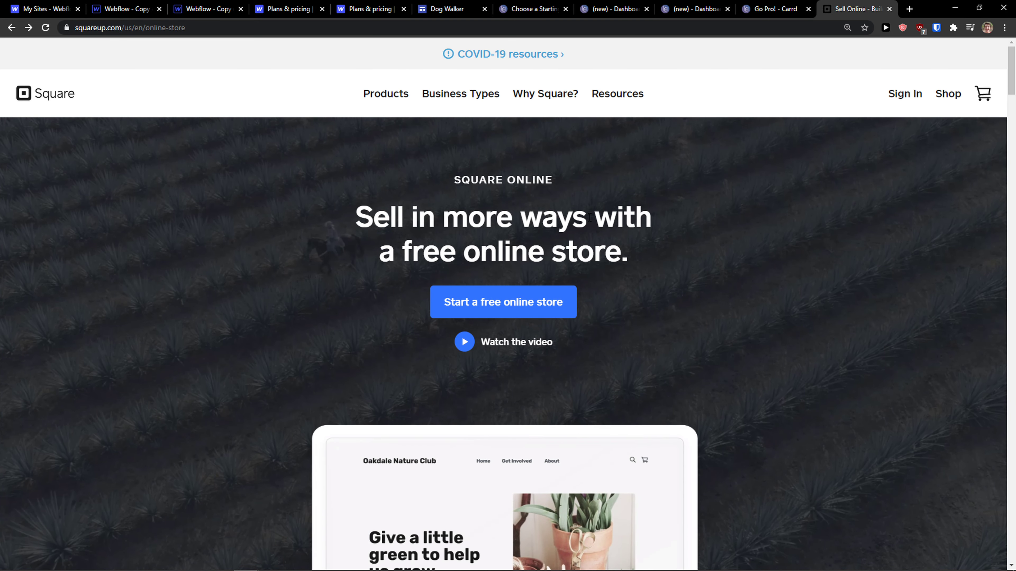
{"action": "scroll", "scroll_direction": "down", "scroll_amount": 3}
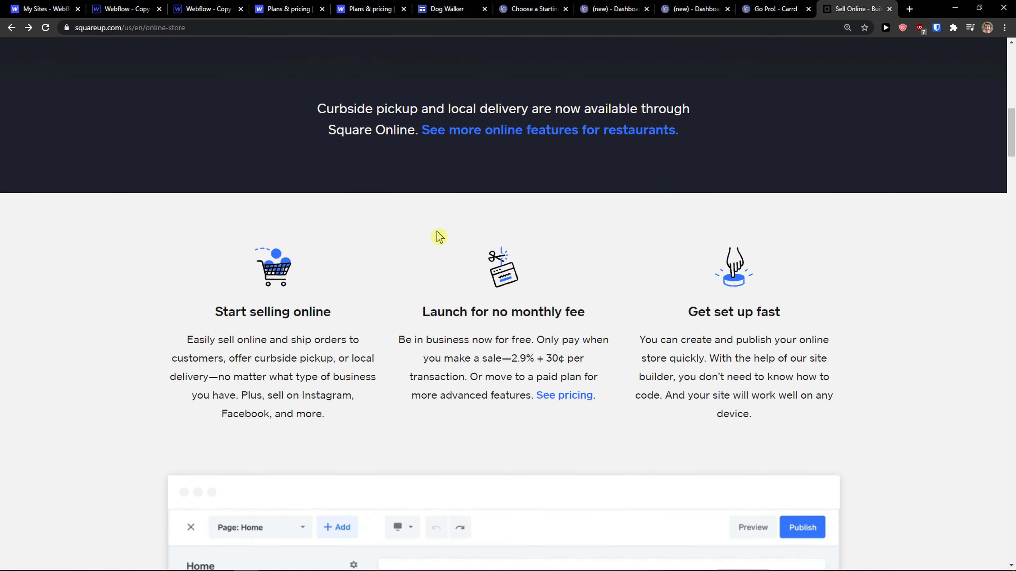
{"action": "scroll", "scroll_direction": "down", "scroll_amount": 3}
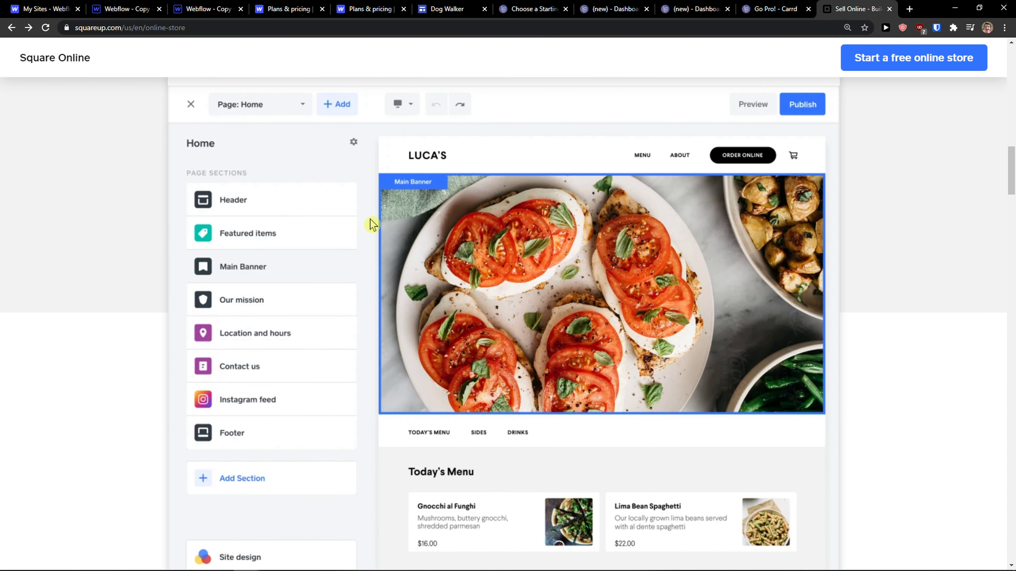
{"action": "mouse_move", "coordinate": [395, 218]}
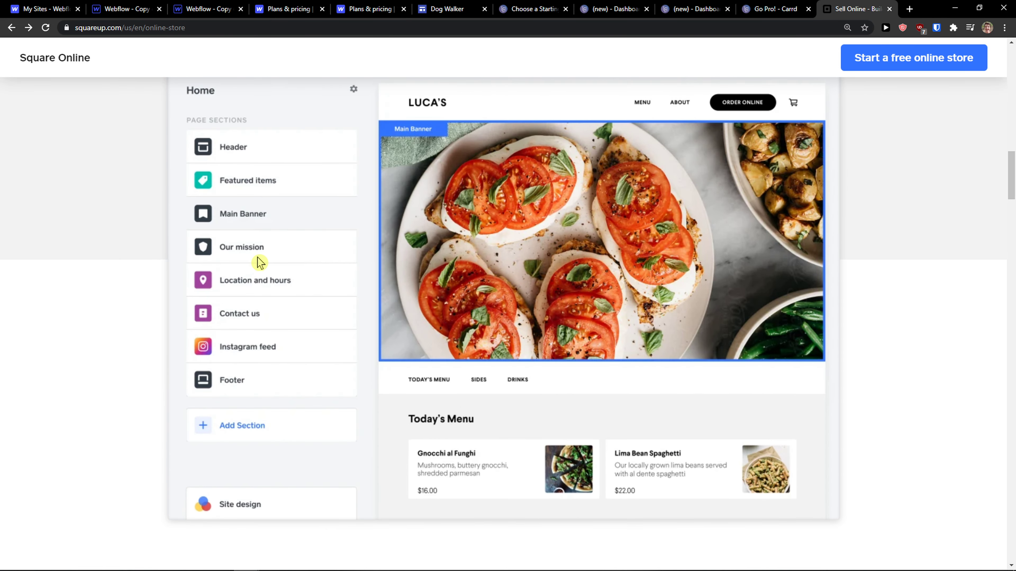
{"action": "mouse_move", "coordinate": [306, 279]}
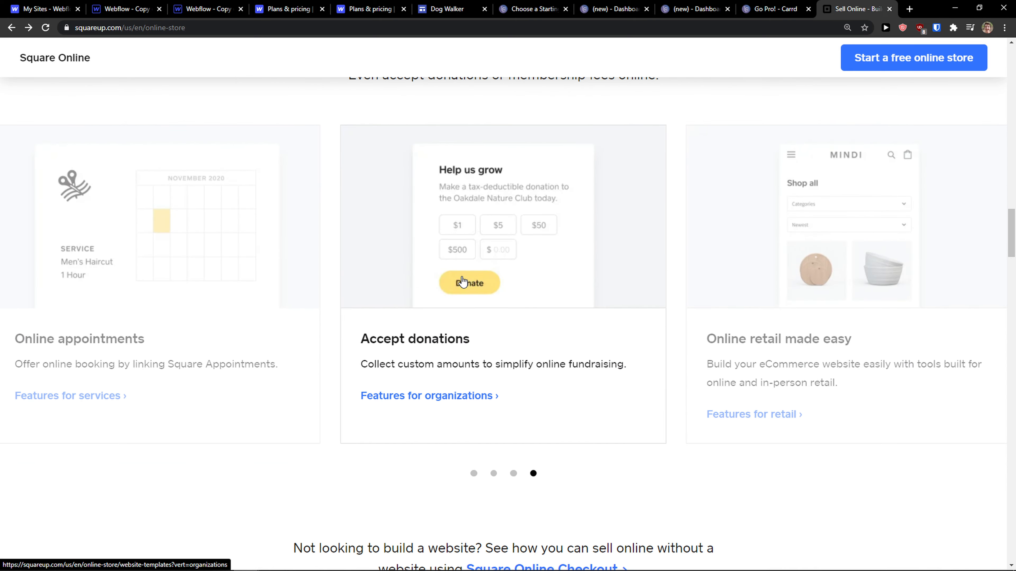
{"action": "left_click", "coordinate": [512, 473]}
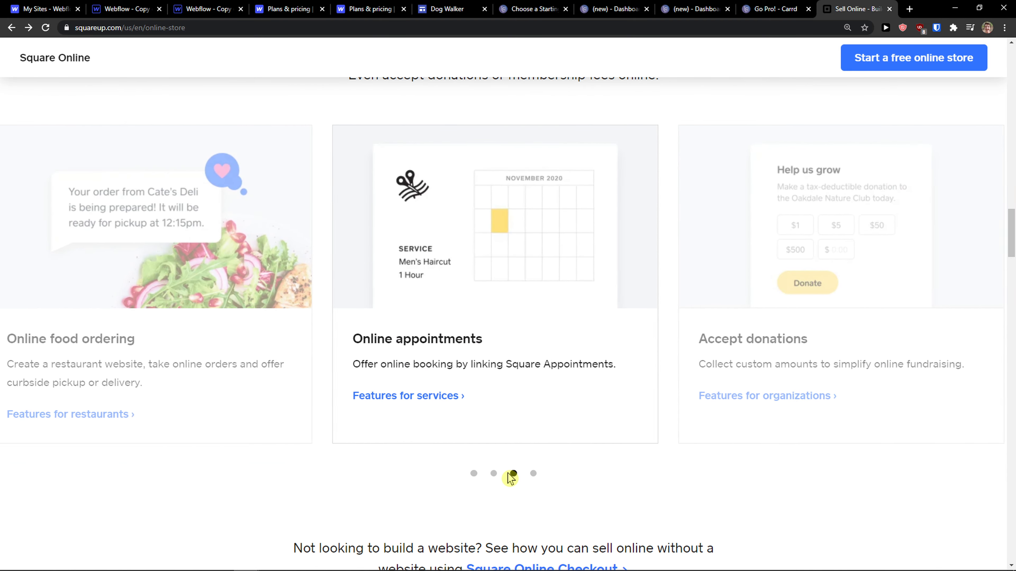
{"action": "left_click", "coordinate": [493, 473]}
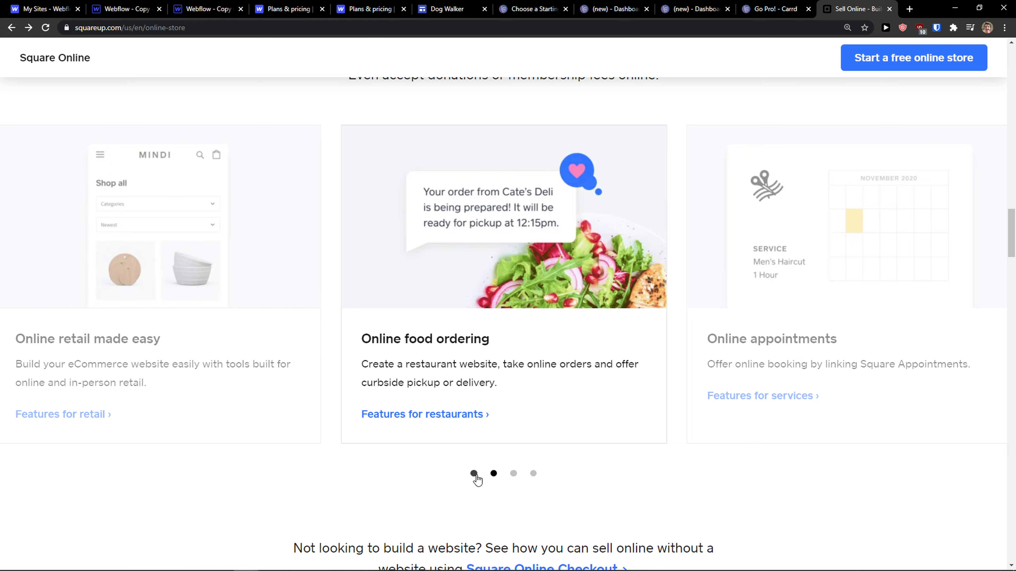
{"action": "left_click", "coordinate": [474, 473]}
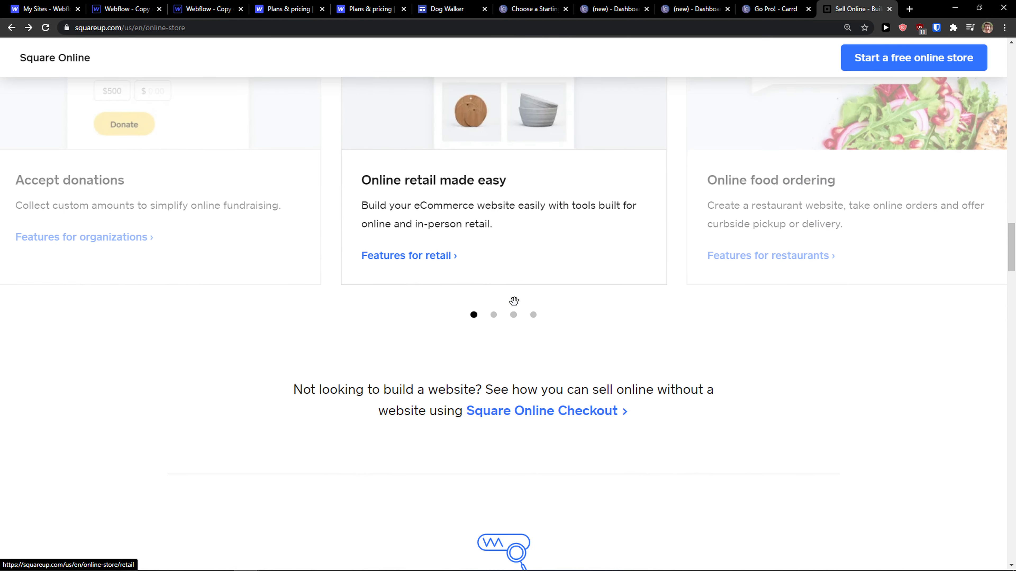
- Continue down to the 'Take all kinds of payments' and 'Keep your business in sync' sections
{"action": "scroll", "scroll_direction": "down", "scroll_amount": 3}
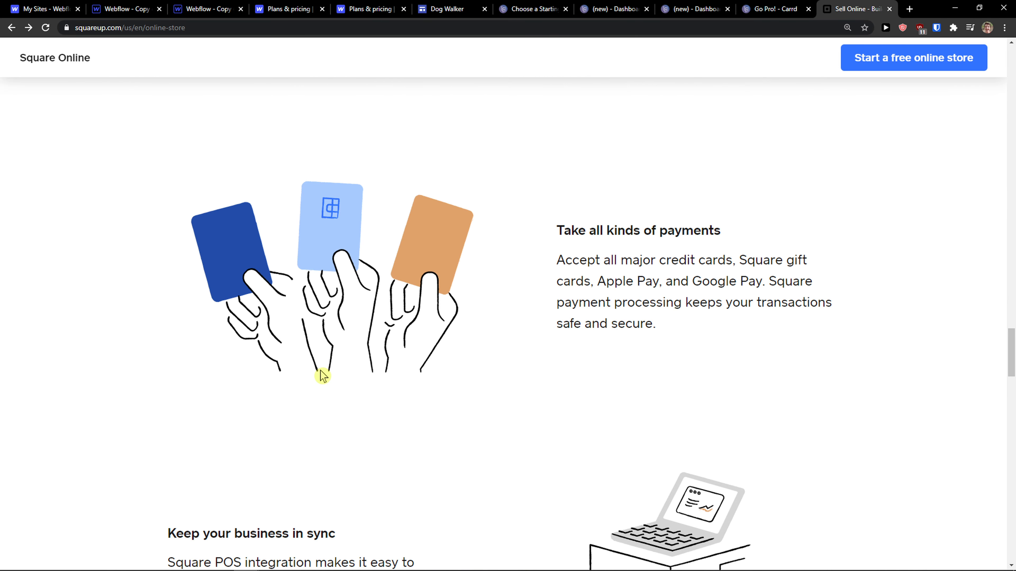
{"action": "scroll", "scroll_direction": "down", "scroll_amount": 3}
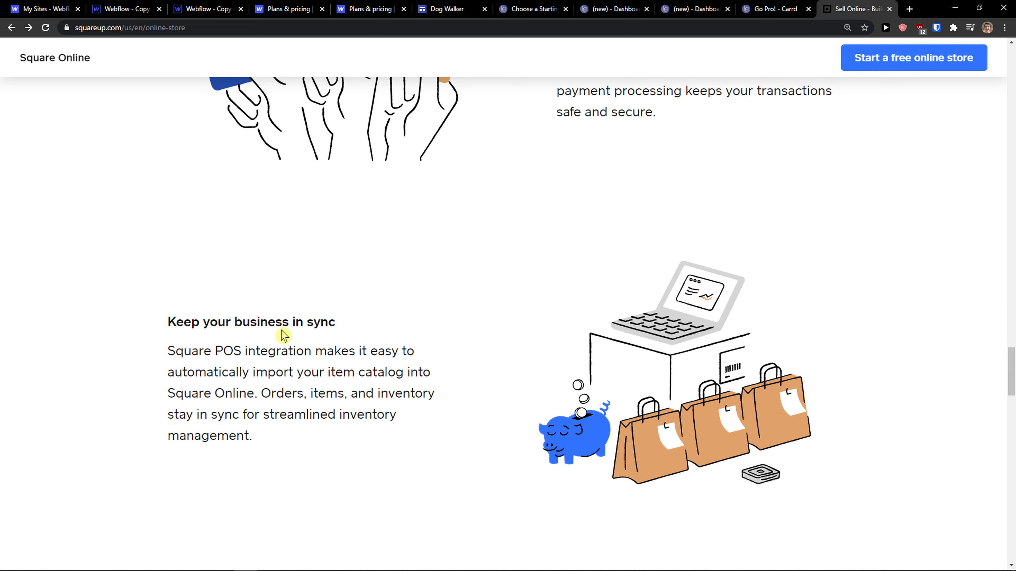
{"action": "mouse_move", "coordinate": [283, 335]}
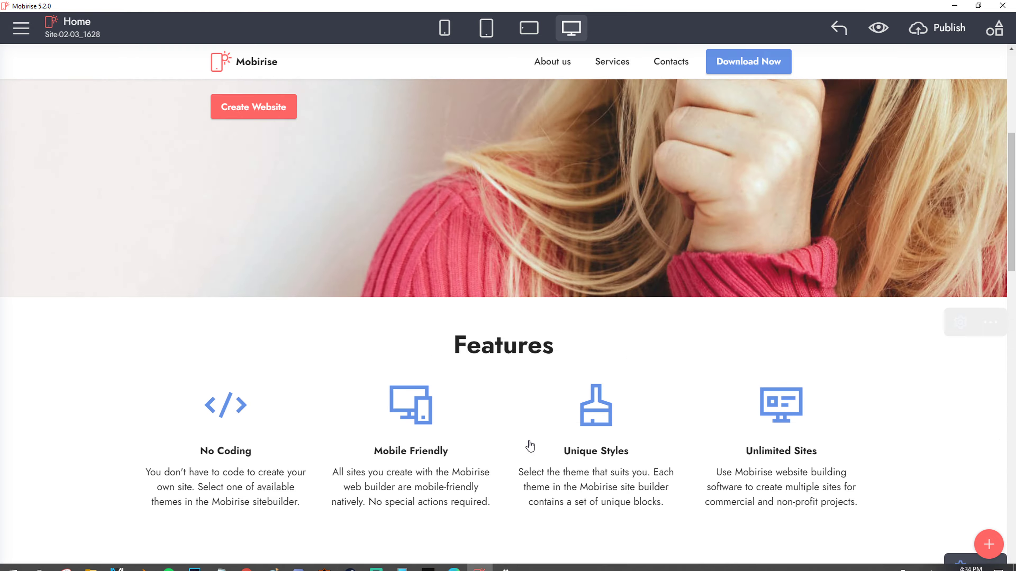
- Preview the Mobirise home page with its lollipop header in the web browser
{"action": "scroll", "scroll_direction": "down", "scroll_amount": 3}
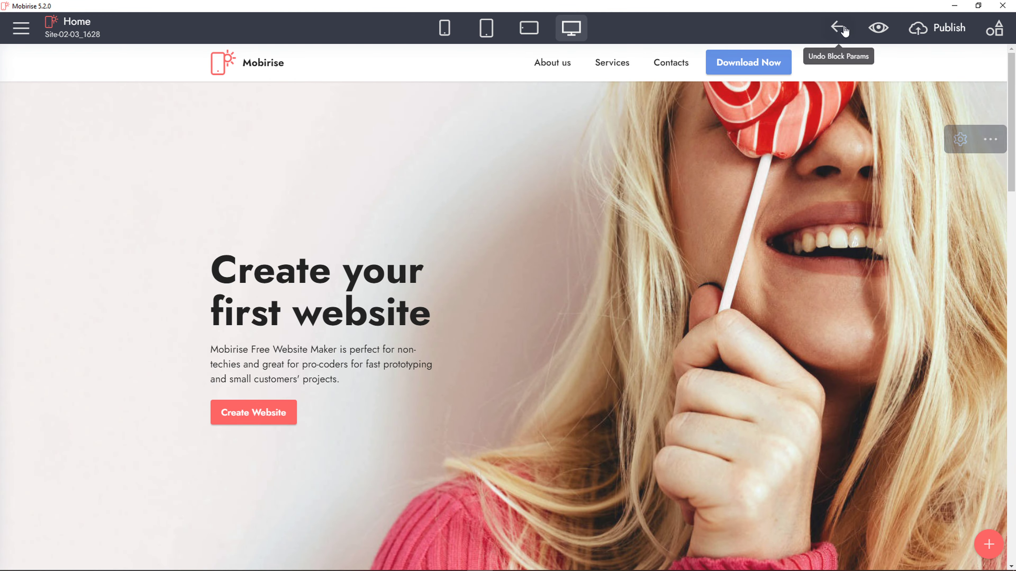
{"action": "left_click", "coordinate": [946, 28]}
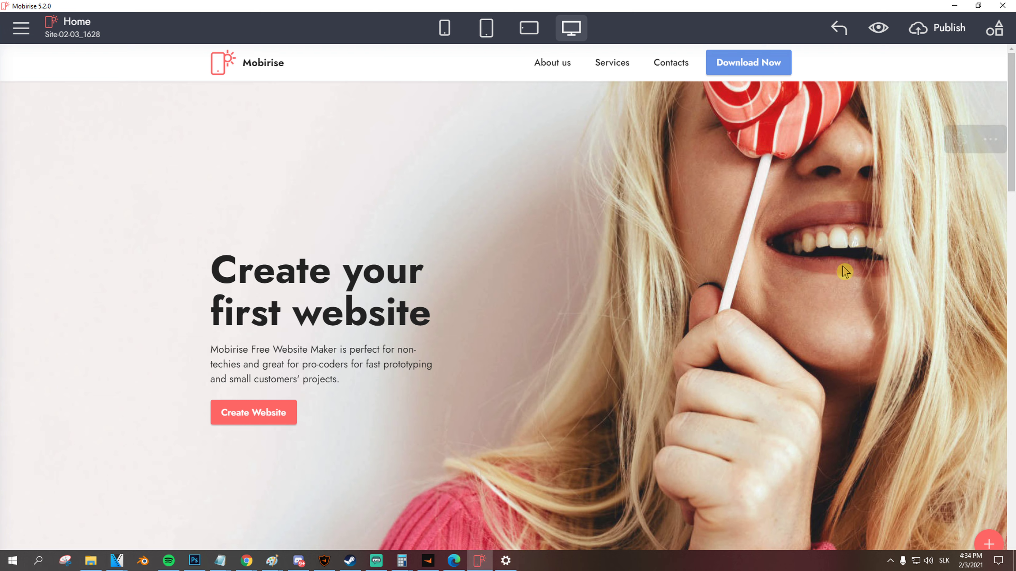
{"action": "left_click", "coordinate": [952, 28]}
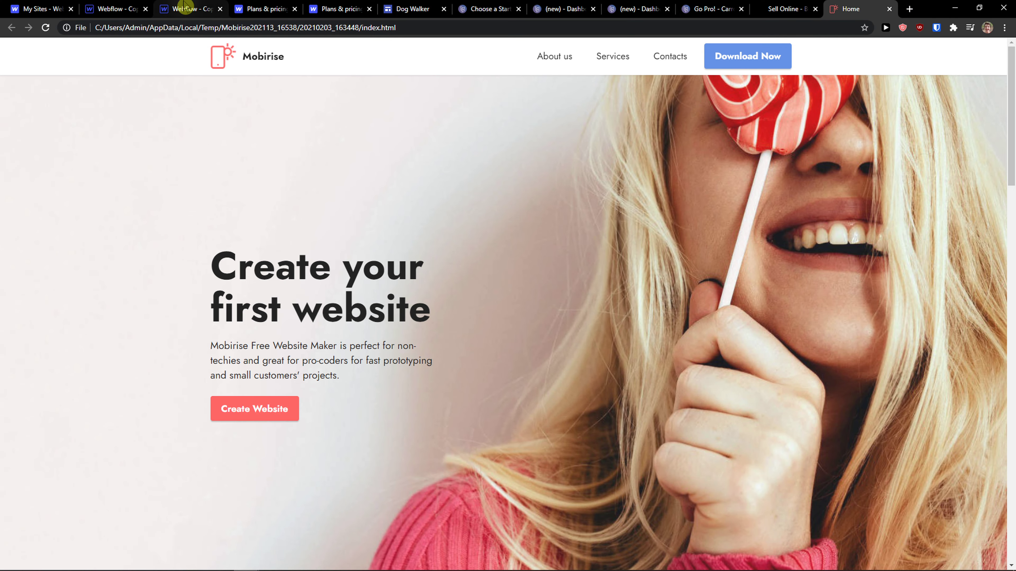
- Revisit the Webflow, Google Sites Dog Walker and Carrd builders, ending on Square Online's store page
{"action": "left_click", "coordinate": [184, 8]}
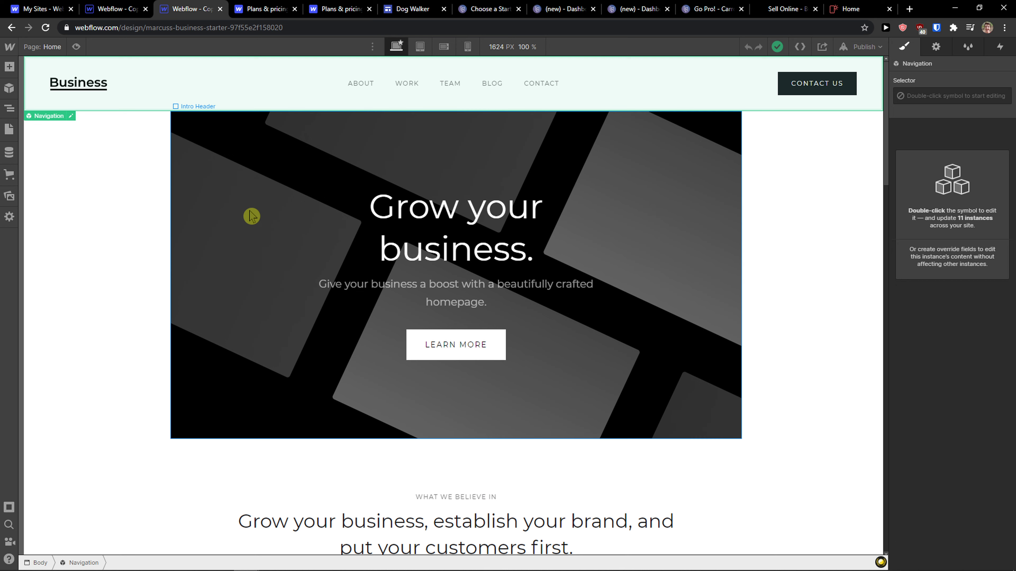
{"action": "mouse_move", "coordinate": [258, 211]}
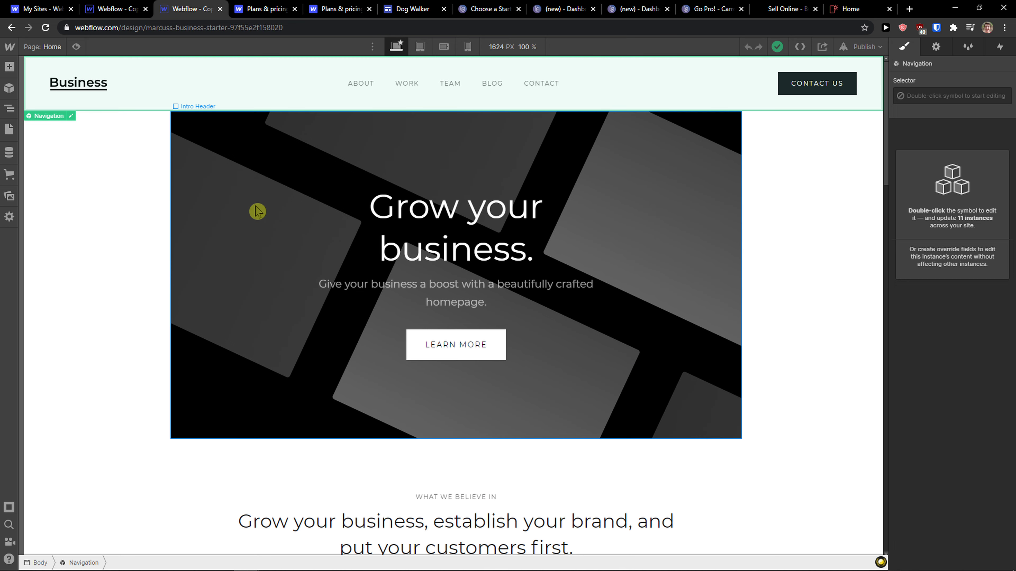
{"action": "left_click", "coordinate": [407, 8]}
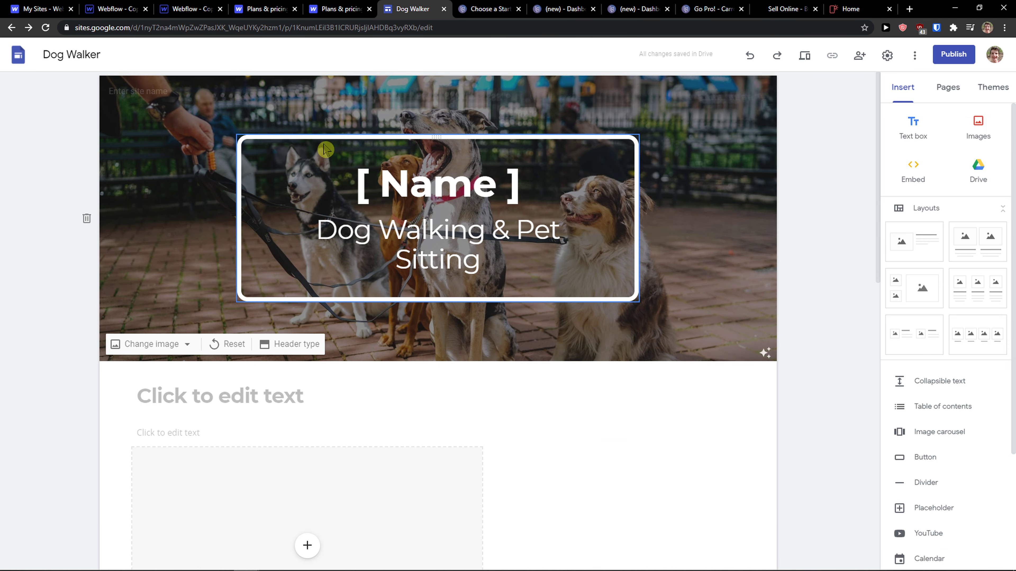
{"action": "mouse_move", "coordinate": [511, 254]}
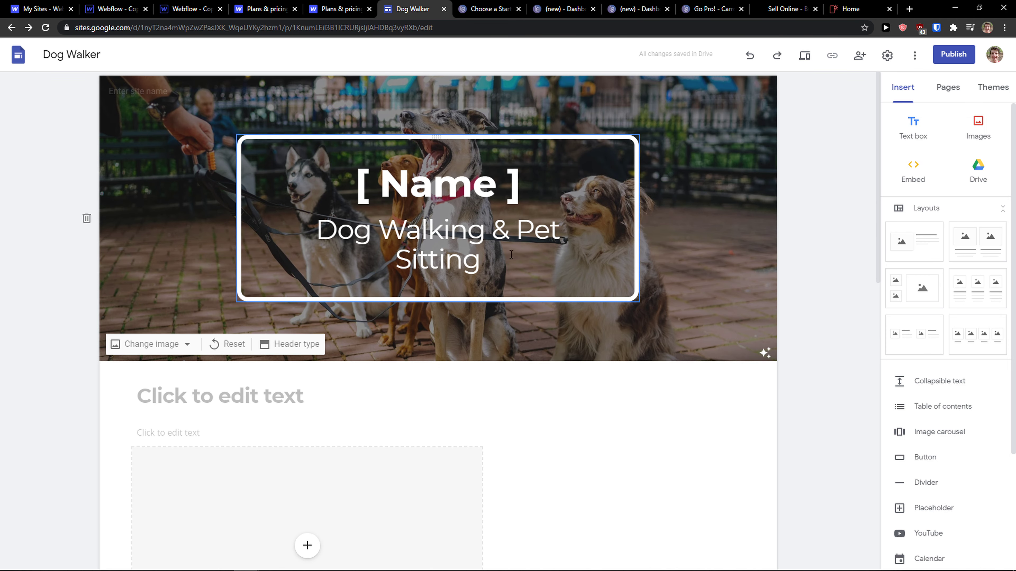
{"action": "left_click", "coordinate": [487, 8]}
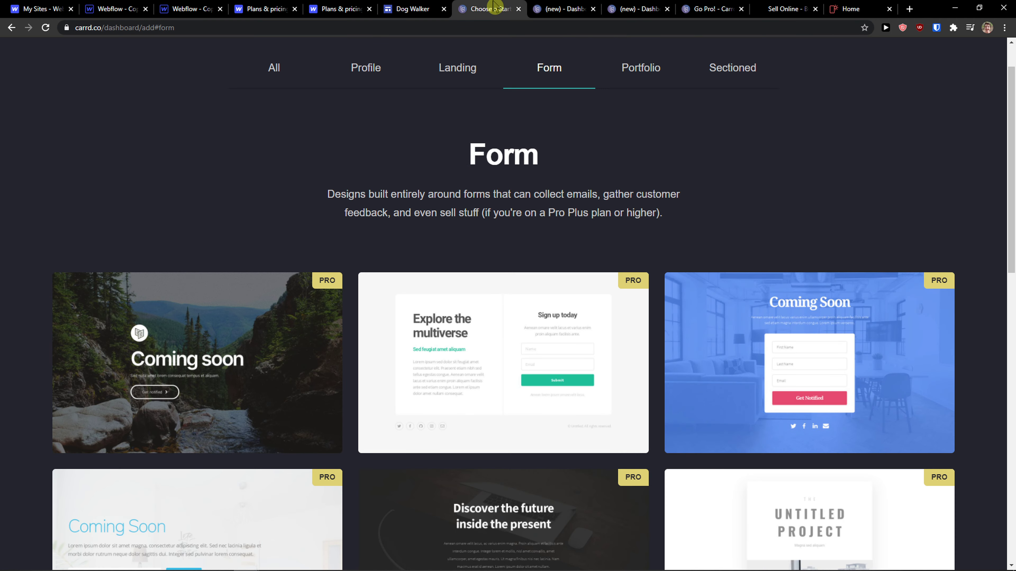
{"action": "mouse_move", "coordinate": [407, 9]}
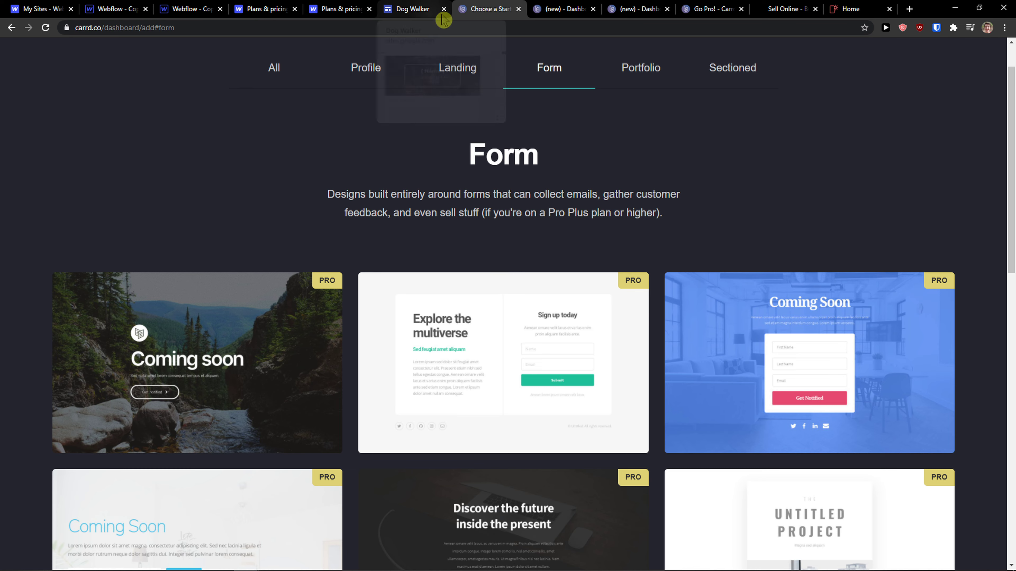
{"action": "left_click", "coordinate": [411, 9]}
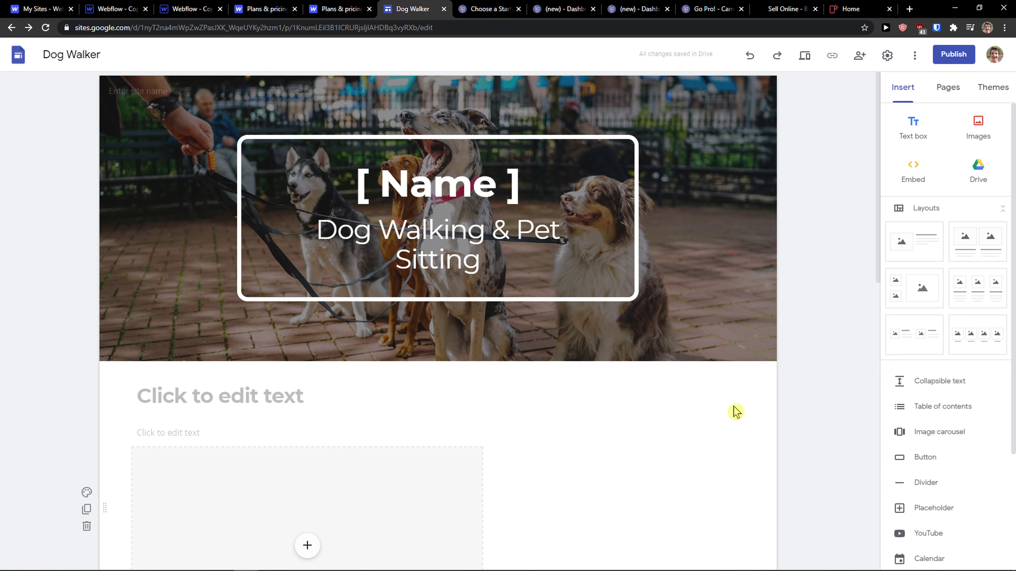
{"action": "mouse_move", "coordinate": [784, 8]}
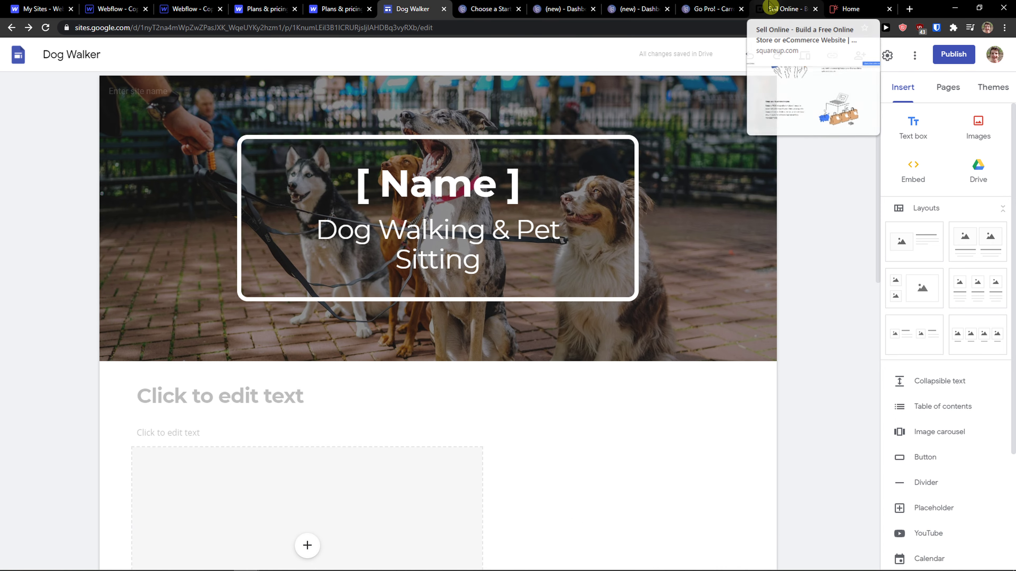
{"action": "left_click", "coordinate": [785, 9]}
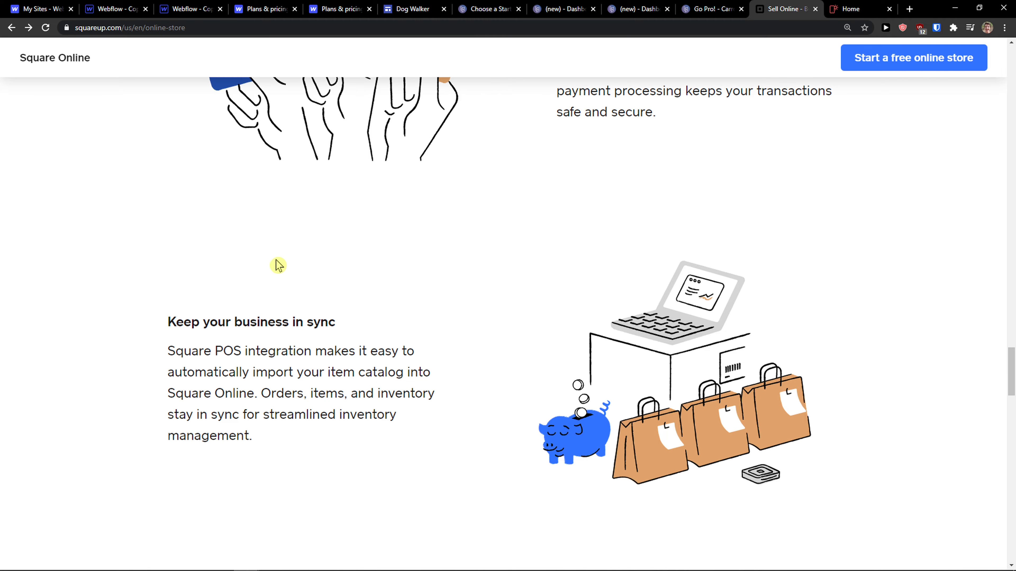
{"action": "scroll", "scroll_direction": "up", "scroll_amount": 3}
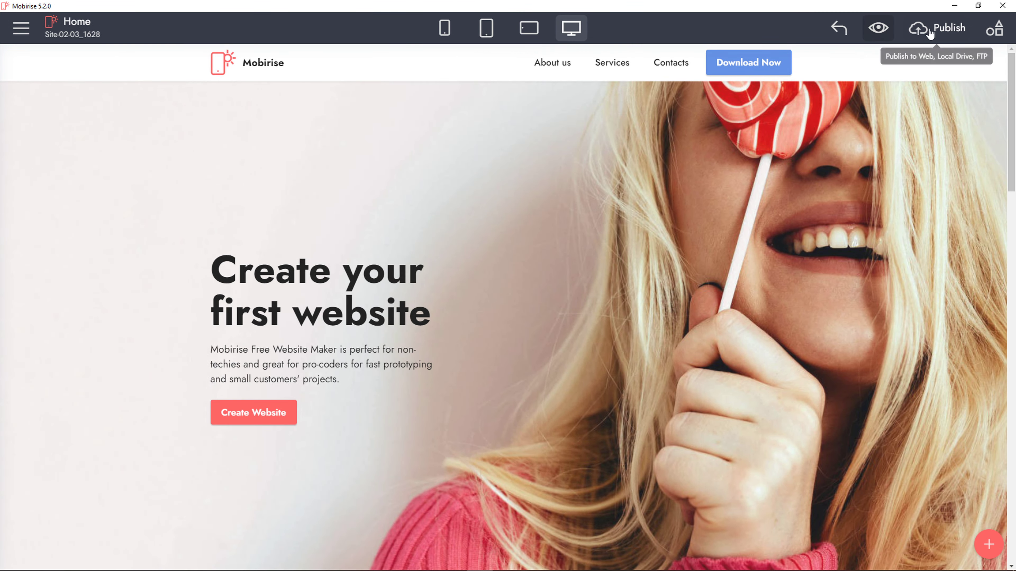
- Publish the site to its mobirisesite.com address and view the live home page in Chrome
{"action": "left_click", "coordinate": [943, 28]}
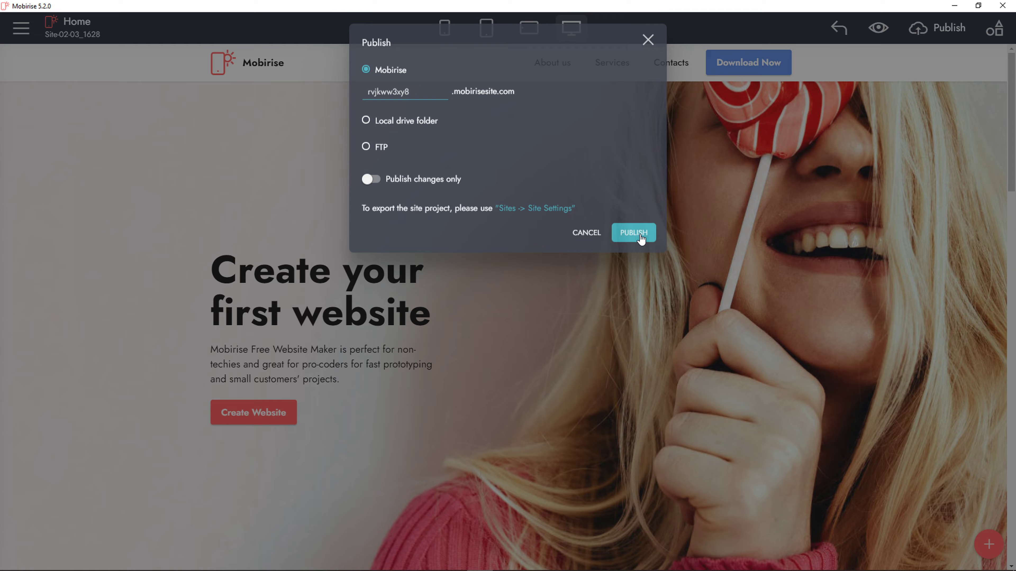
{"action": "left_click", "coordinate": [633, 233]}
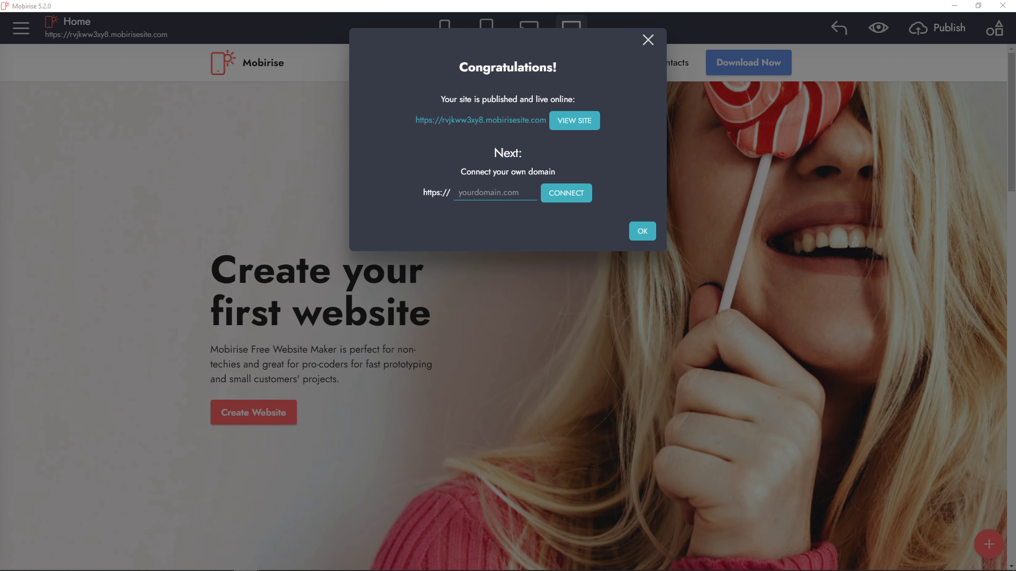
{"action": "left_click", "coordinate": [573, 120]}
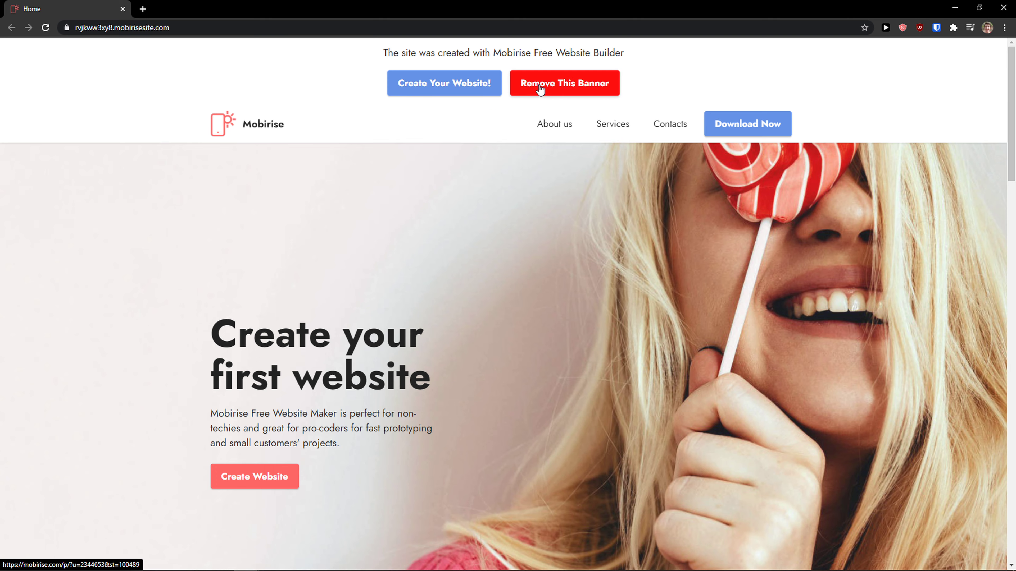
- Follow 'Remove This Banner' to the $2.42/month site plan and start the upgrade
{"action": "left_click", "coordinate": [564, 83]}
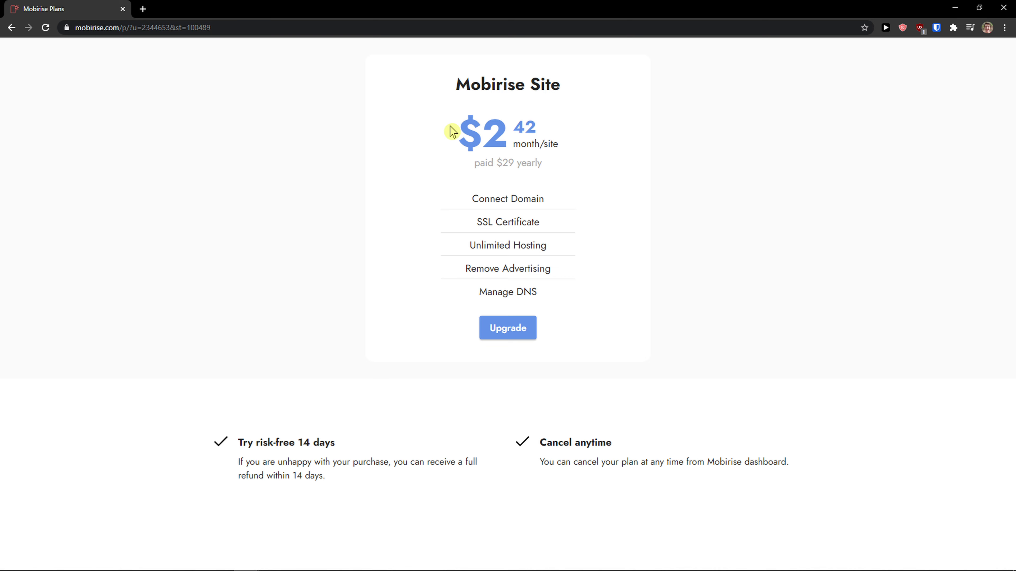
{"action": "mouse_move", "coordinate": [520, 240]}
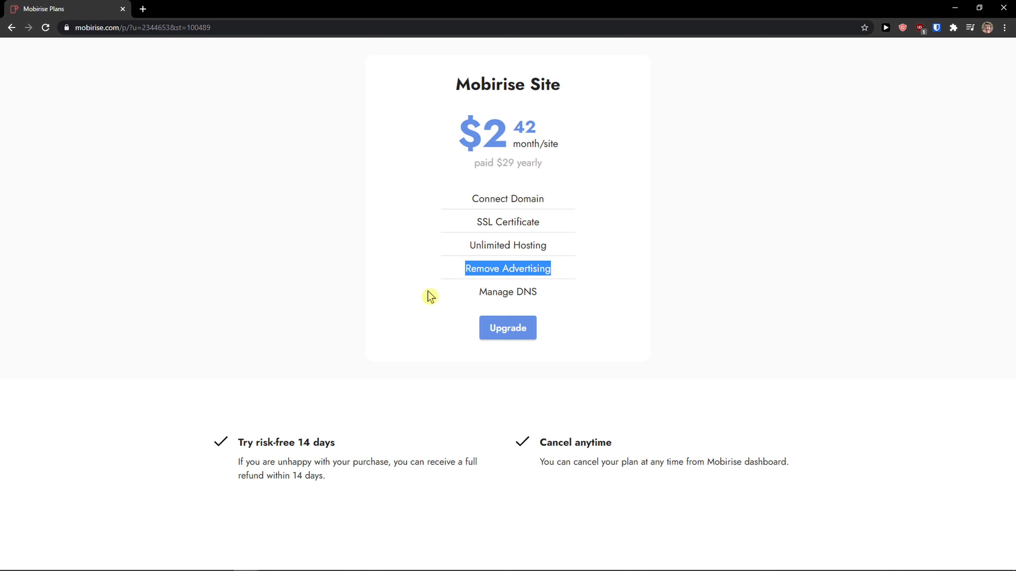
{"action": "left_click", "coordinate": [507, 328]}
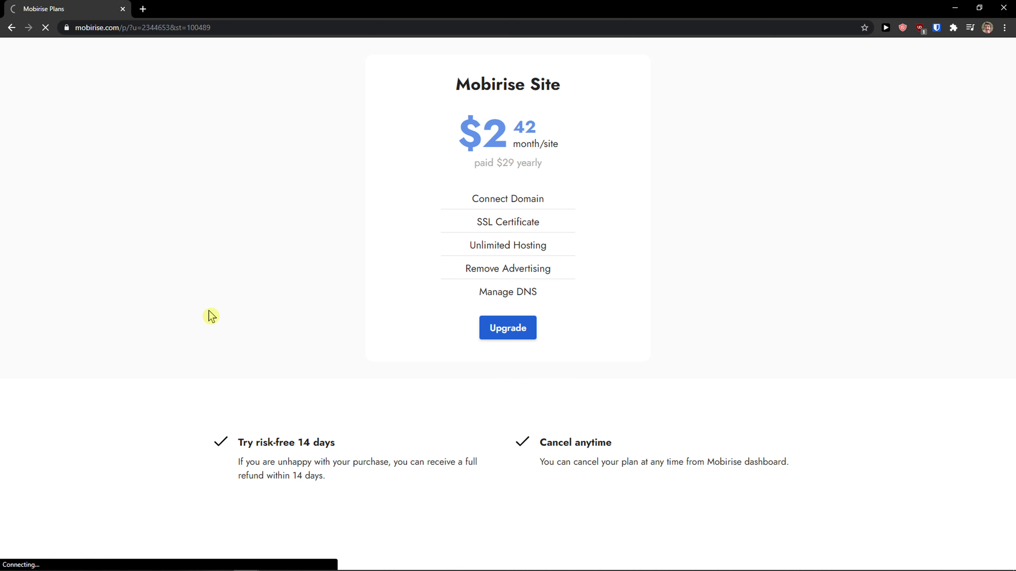